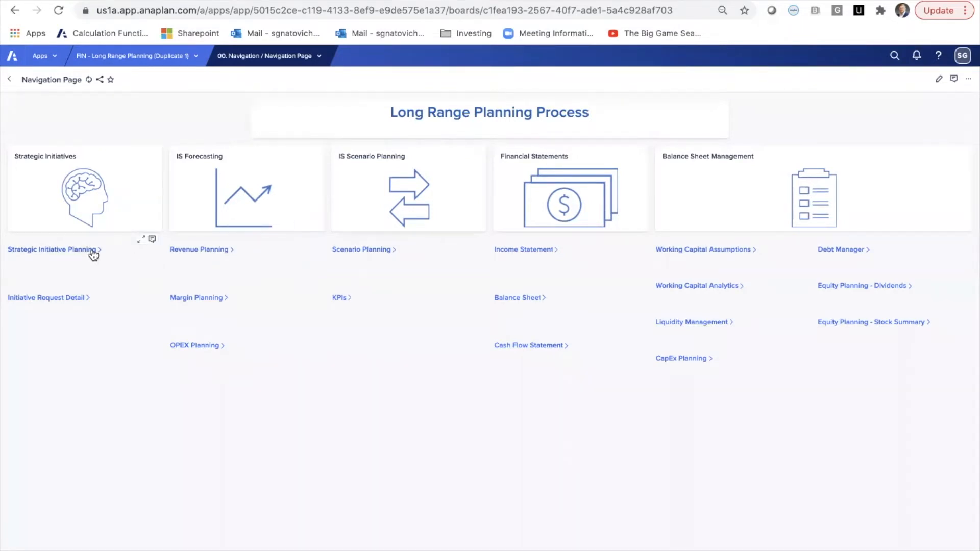
Go to Strategic Initiative Planning from the long range planning Navigation Page
{"action": "left_click", "coordinate": [52, 250]}
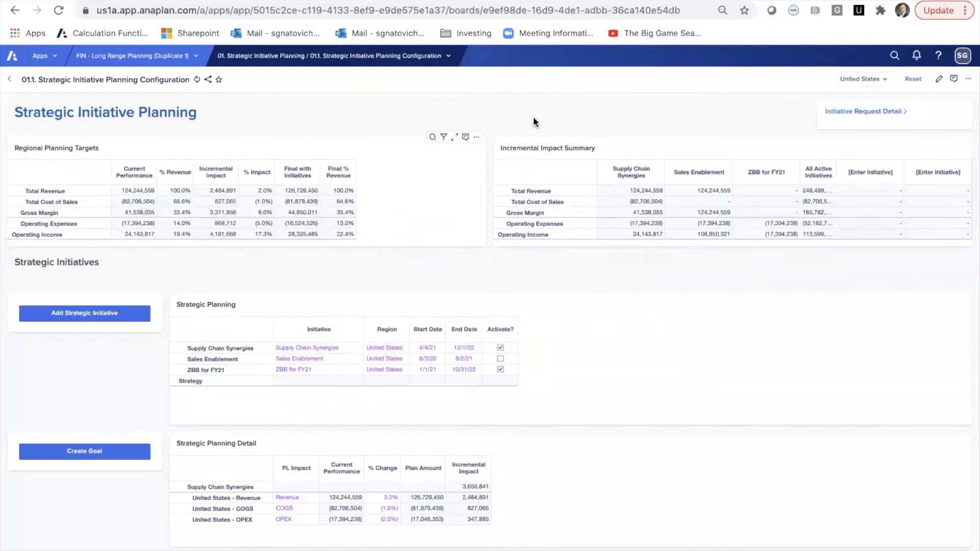
{"action": "left_click", "coordinate": [863, 78]}
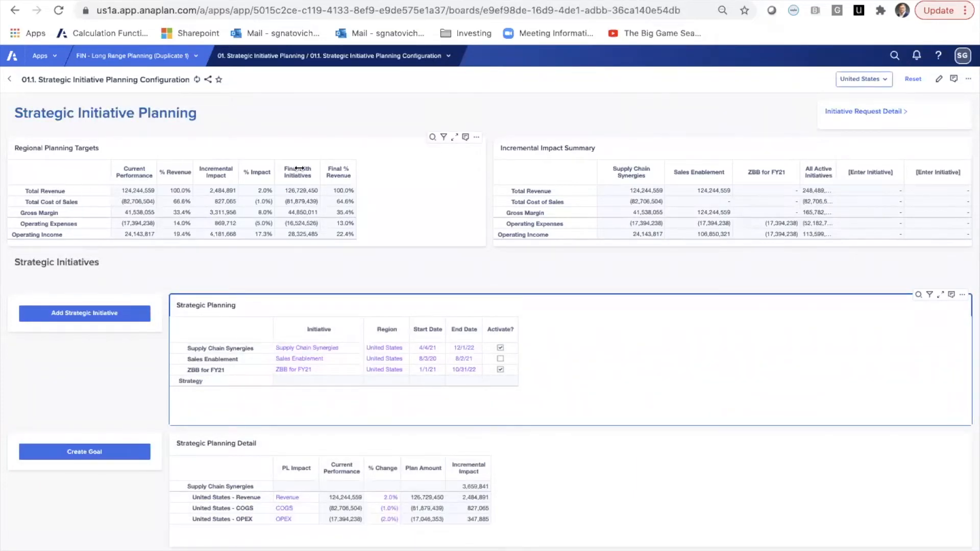
{"action": "mouse_move", "coordinate": [245, 148]}
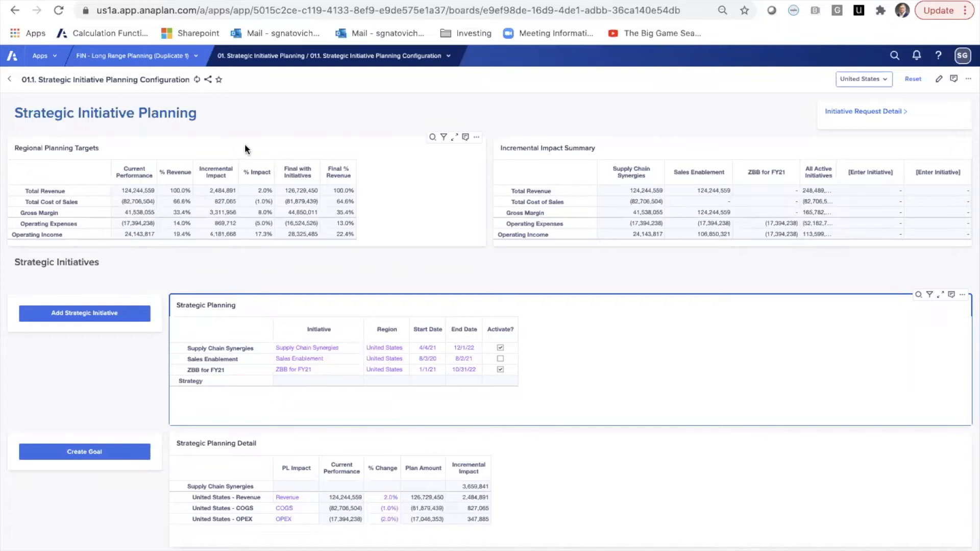
{"action": "mouse_move", "coordinate": [165, 184]}
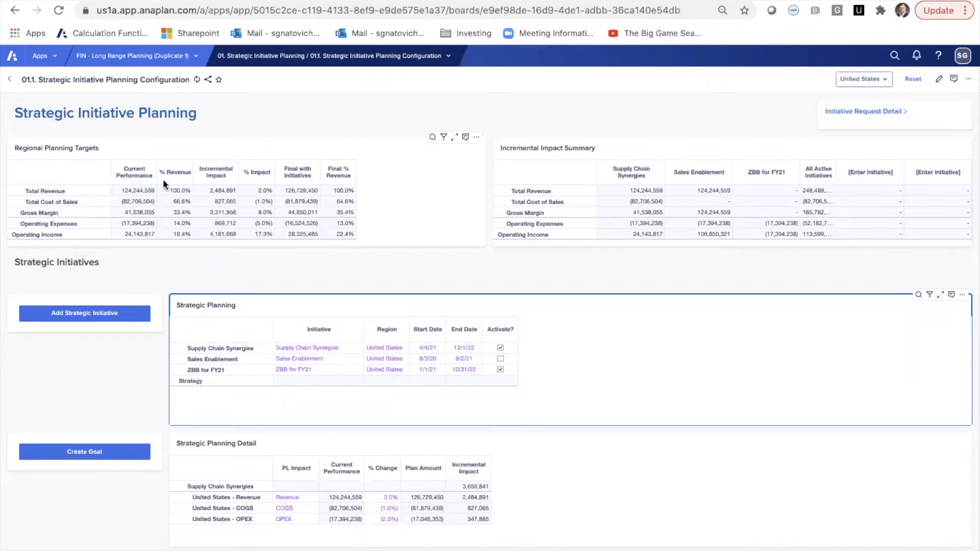
{"action": "mouse_move", "coordinate": [86, 217]}
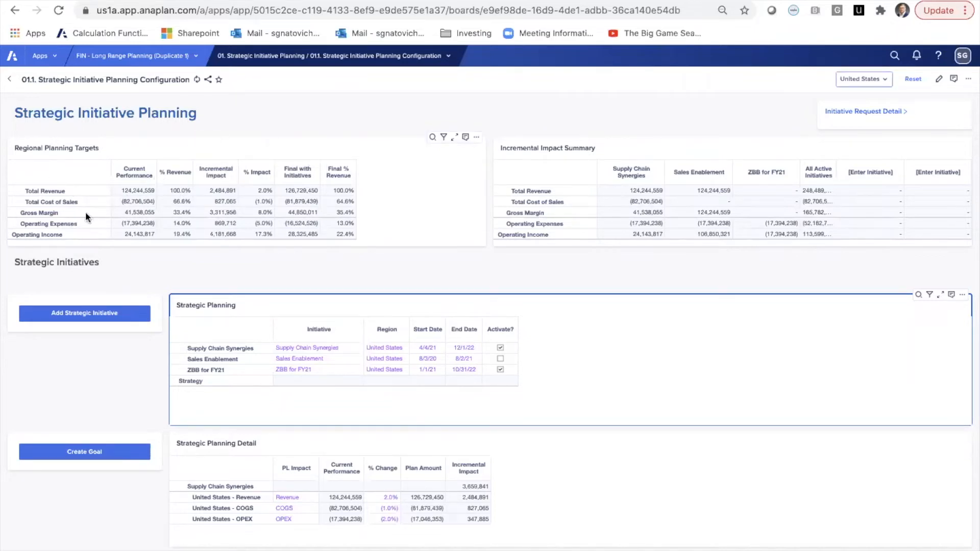
{"action": "mouse_move", "coordinate": [127, 197]}
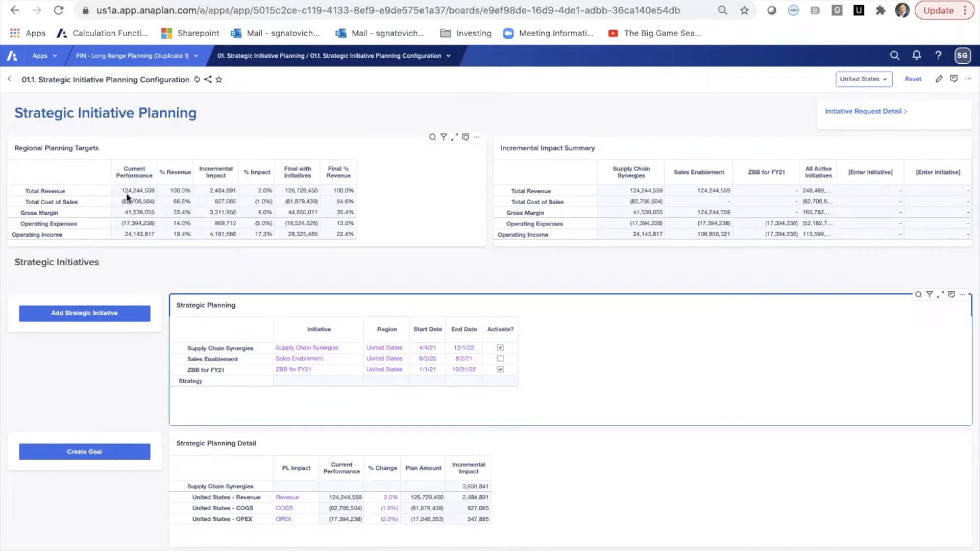
{"action": "mouse_move", "coordinate": [136, 213]}
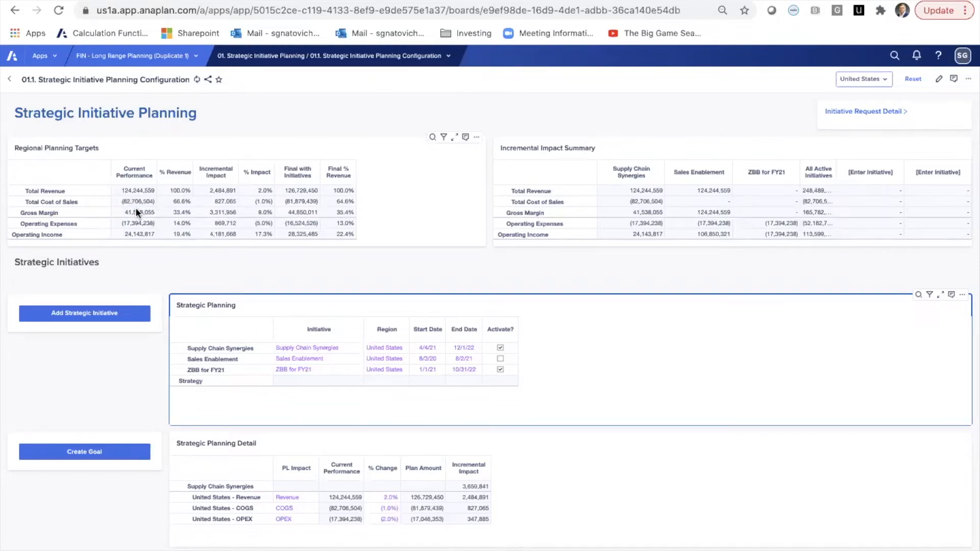
{"action": "mouse_move", "coordinate": [216, 350]}
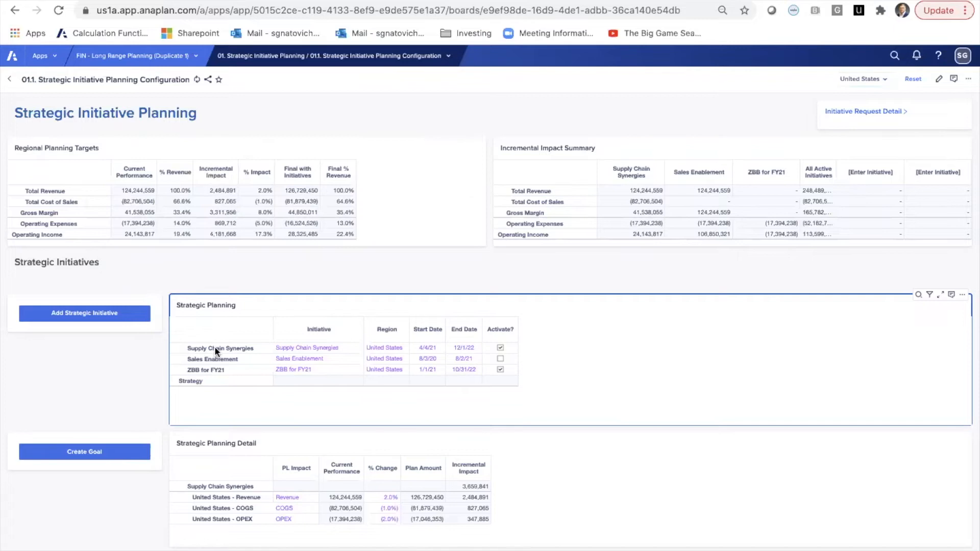
{"action": "mouse_move", "coordinate": [199, 344]}
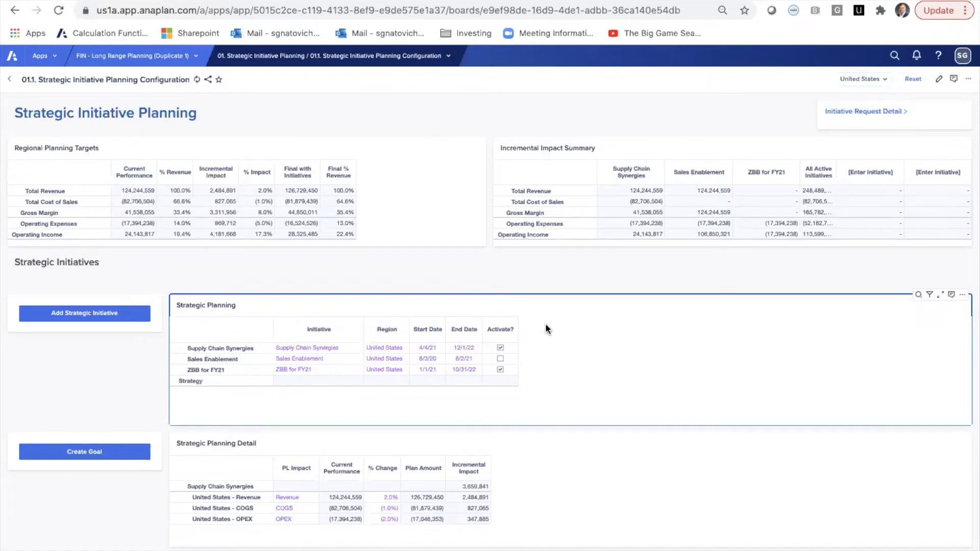
{"action": "mouse_move", "coordinate": [535, 332]}
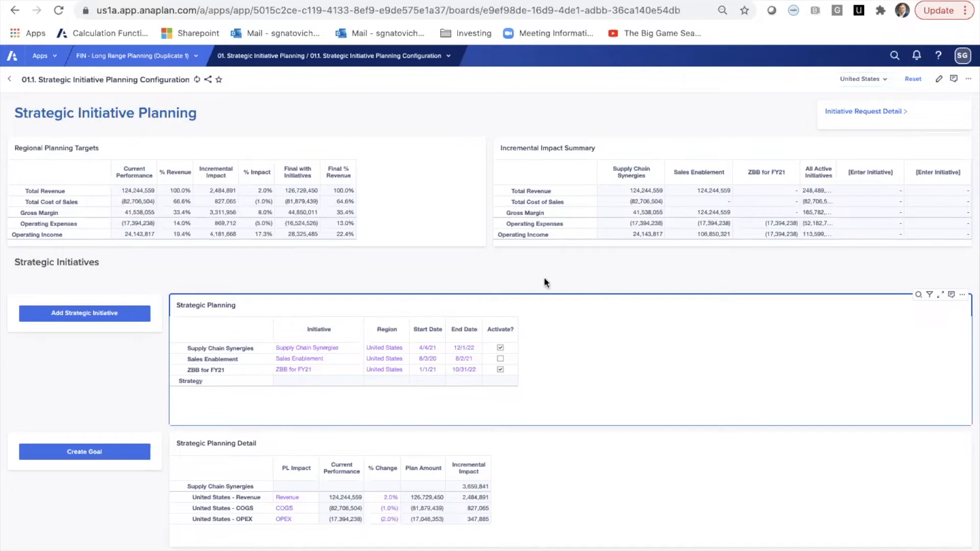
{"action": "mouse_move", "coordinate": [472, 259]}
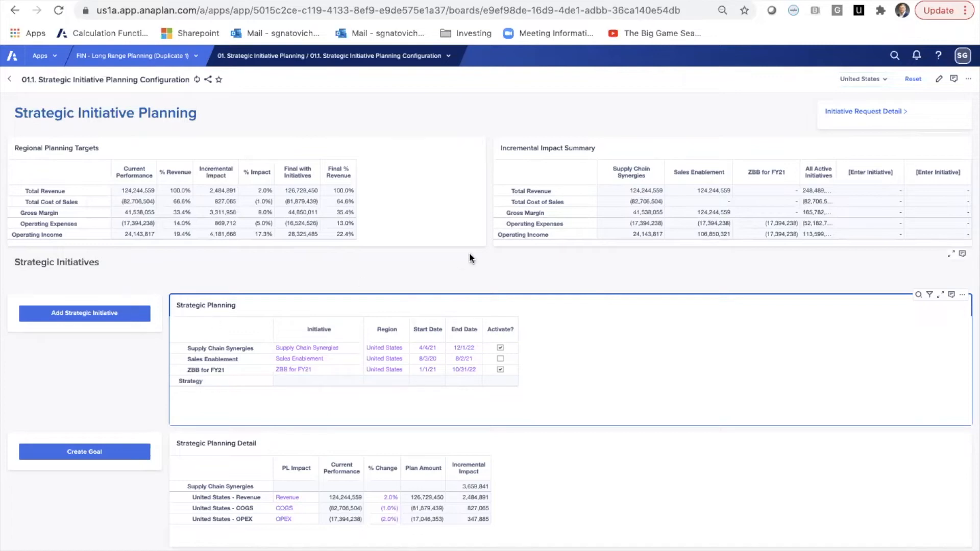
{"action": "mouse_move", "coordinate": [211, 385]}
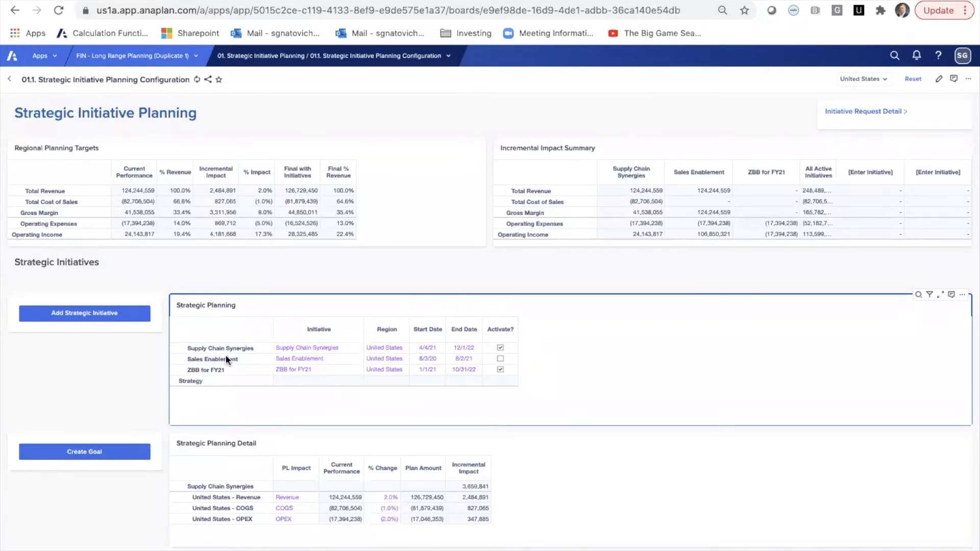
{"action": "mouse_move", "coordinate": [235, 355]}
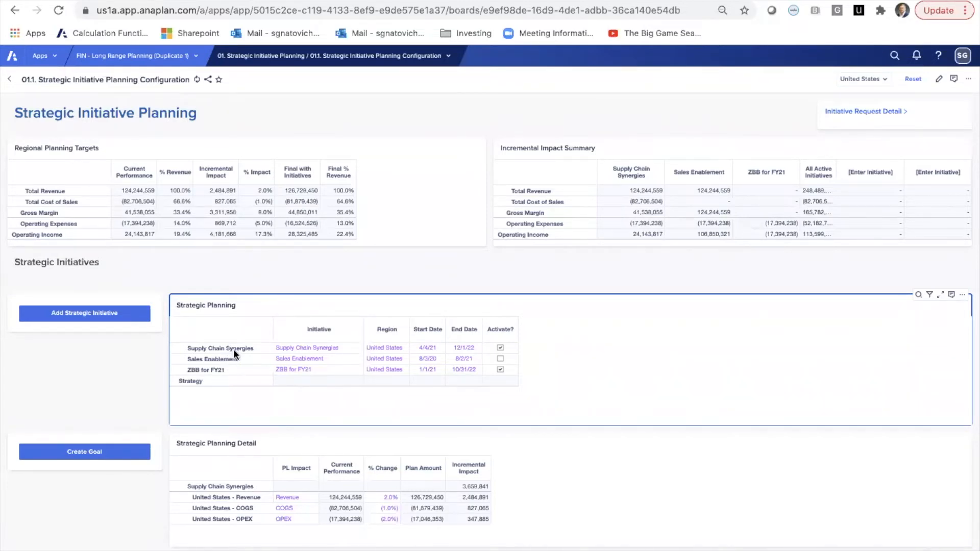
{"action": "mouse_move", "coordinate": [227, 373]}
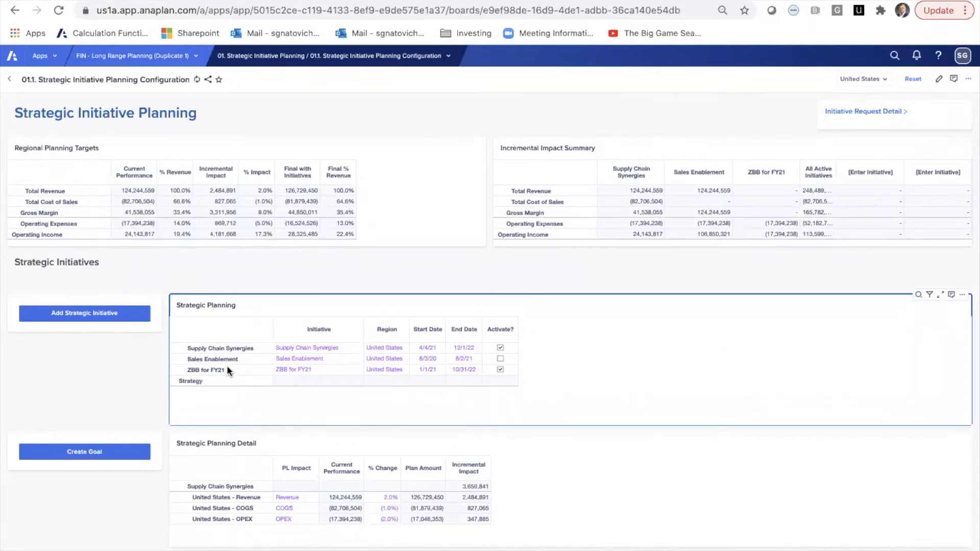
{"action": "mouse_move", "coordinate": [381, 346]}
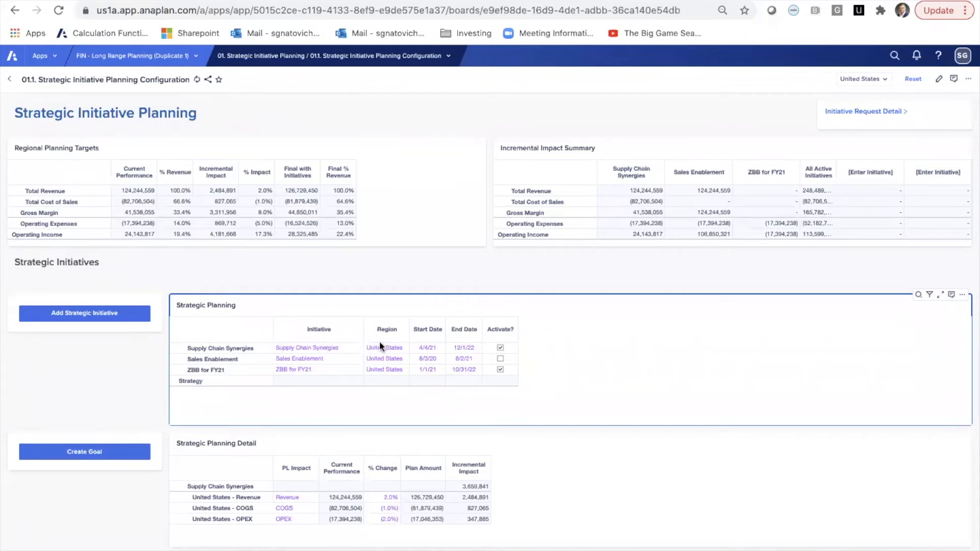
{"action": "mouse_move", "coordinate": [440, 342]}
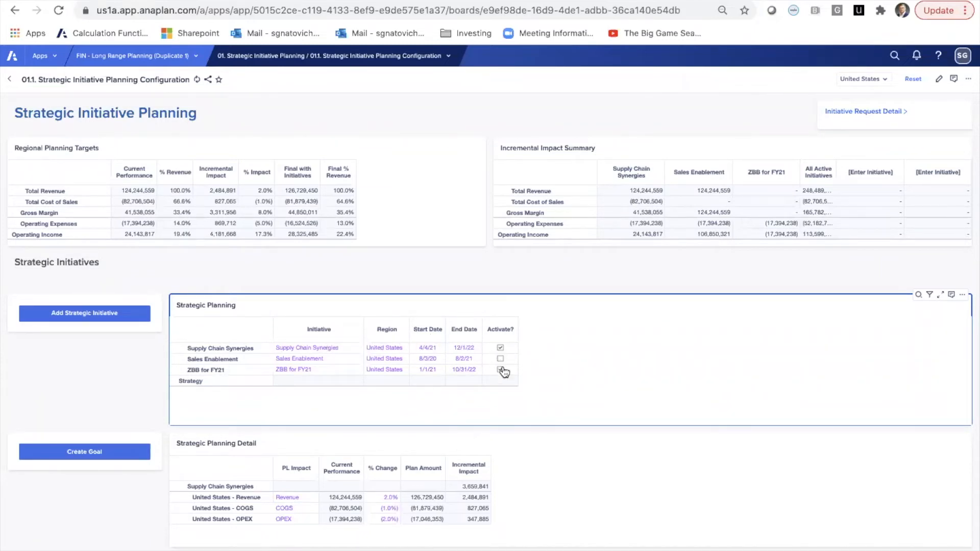
{"action": "left_click", "coordinate": [500, 369]}
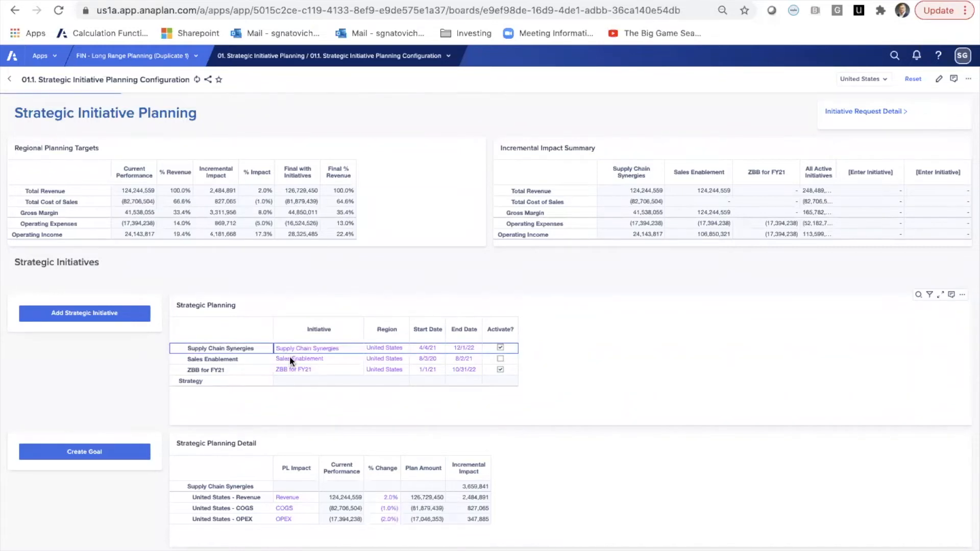
{"action": "mouse_move", "coordinate": [294, 491]}
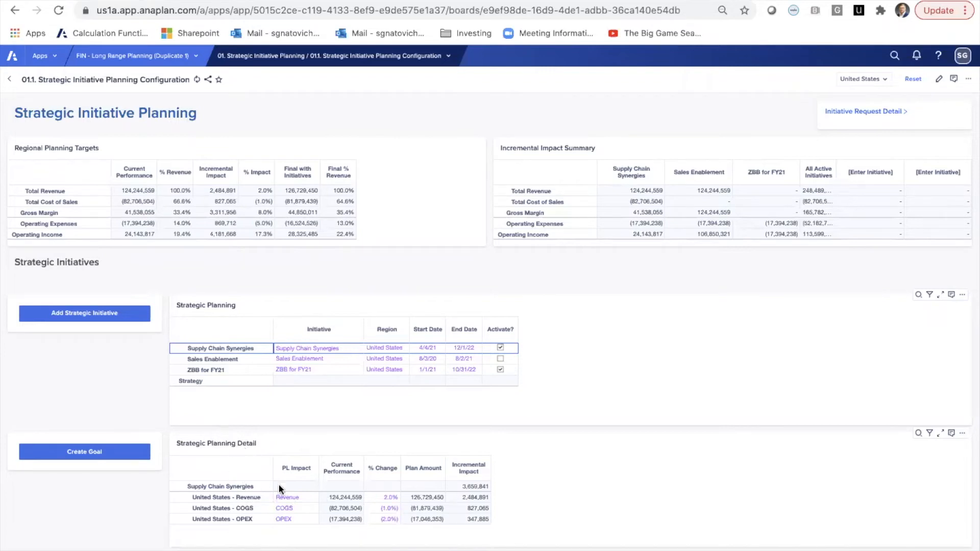
{"action": "mouse_move", "coordinate": [258, 504]}
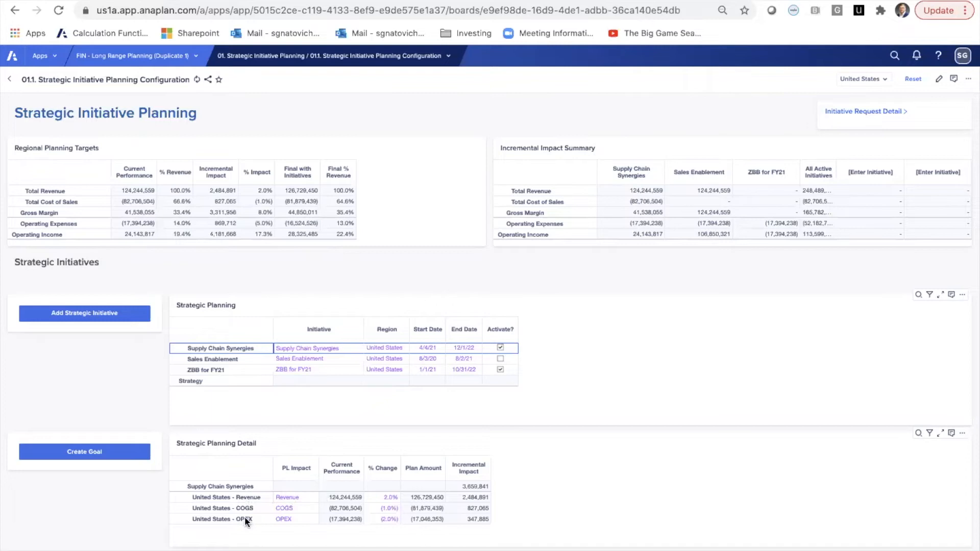
{"action": "mouse_move", "coordinate": [224, 386]}
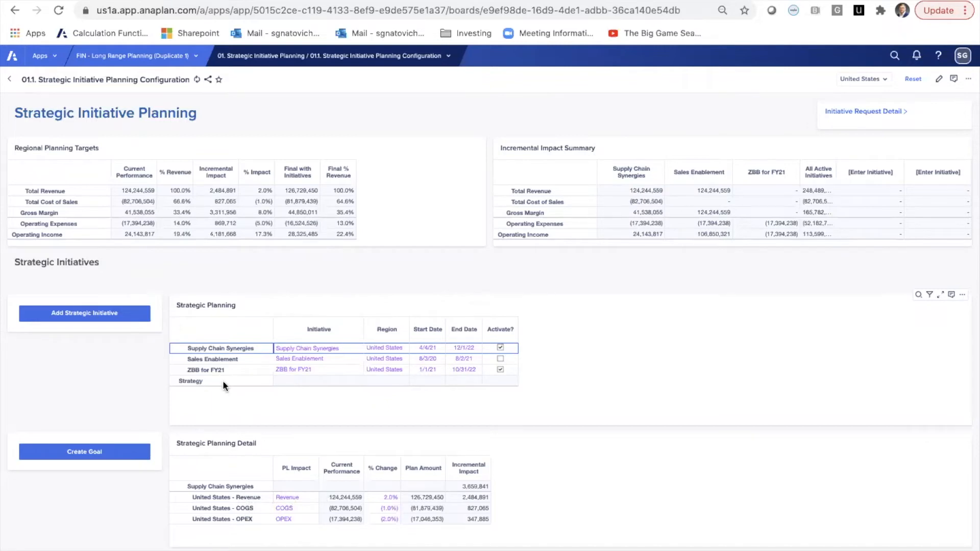
Select the ZBB for FY21 row to show its OPEX -3.0% and 521,827 impact detail
{"action": "left_click", "coordinate": [207, 369]}
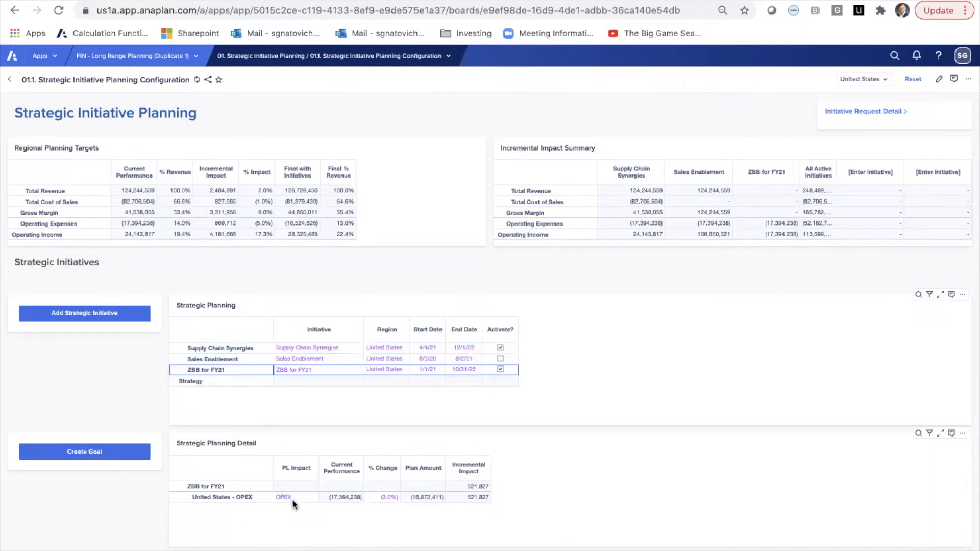
{"action": "mouse_move", "coordinate": [249, 478]}
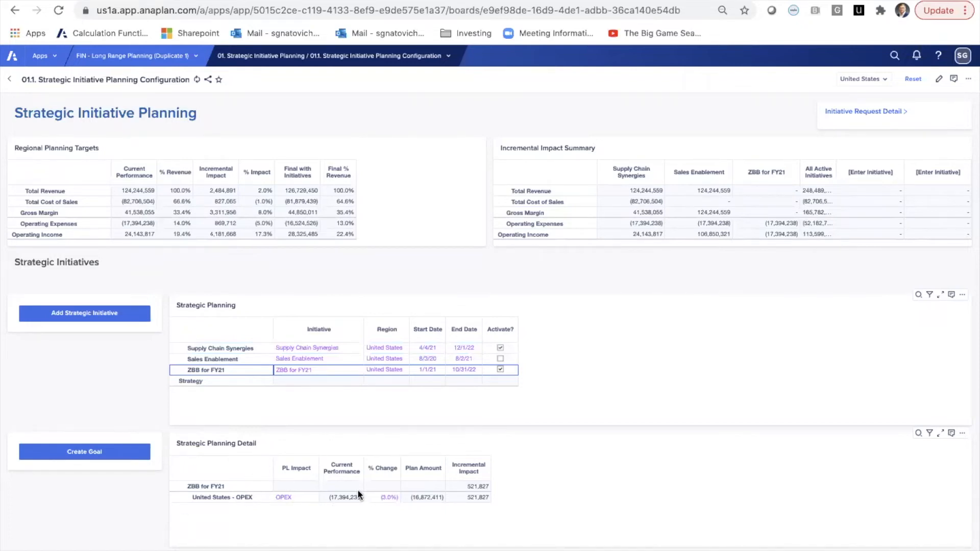
{"action": "mouse_move", "coordinate": [84, 313]}
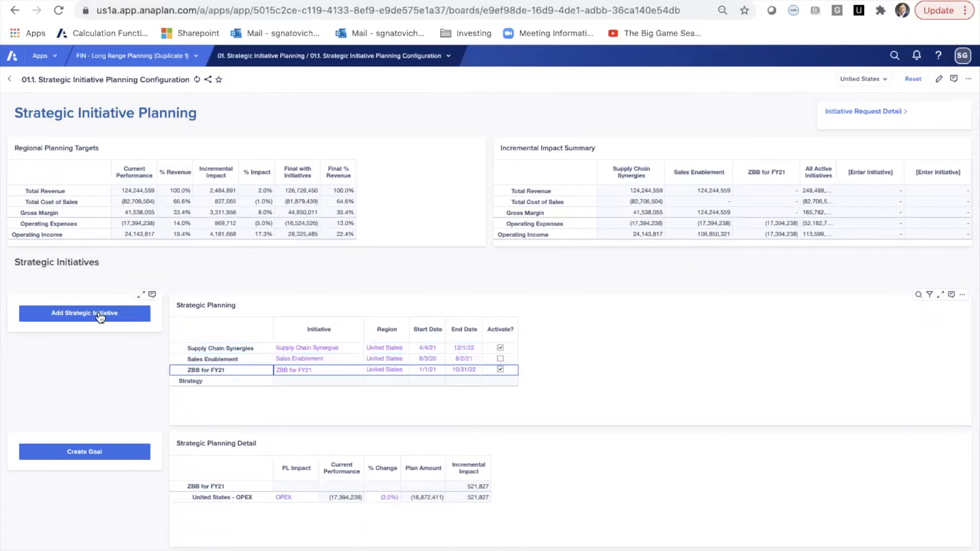
Go to the 01.2 Initiative Request Detail page for ZBB for FY21
{"action": "left_click", "coordinate": [84, 313]}
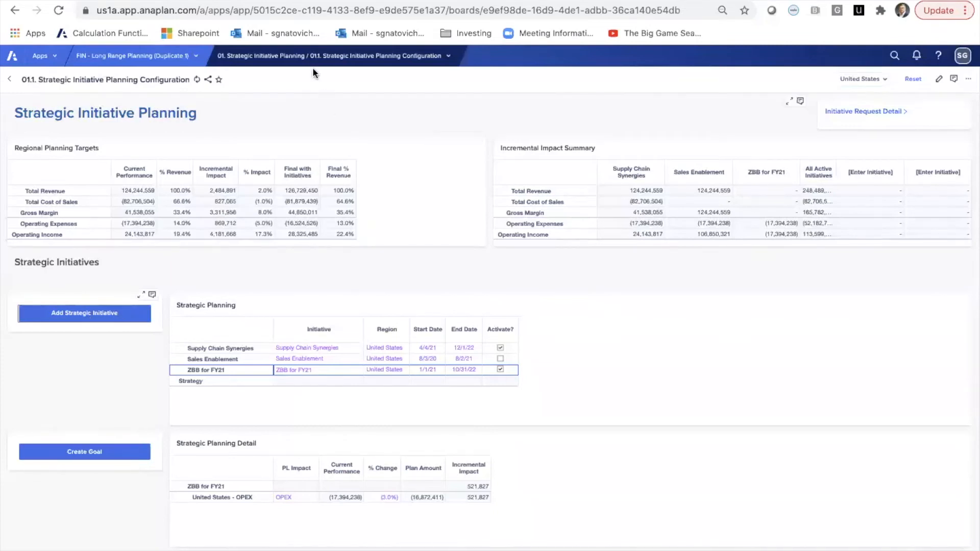
{"action": "left_click", "coordinate": [866, 111]}
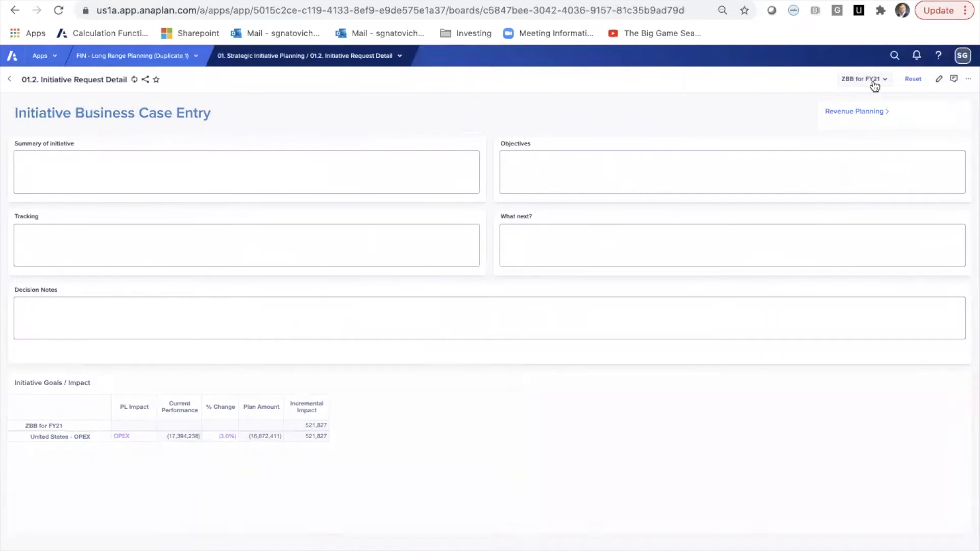
Choose Supply Chain Synergies from the page selector
{"action": "left_click", "coordinate": [862, 79]}
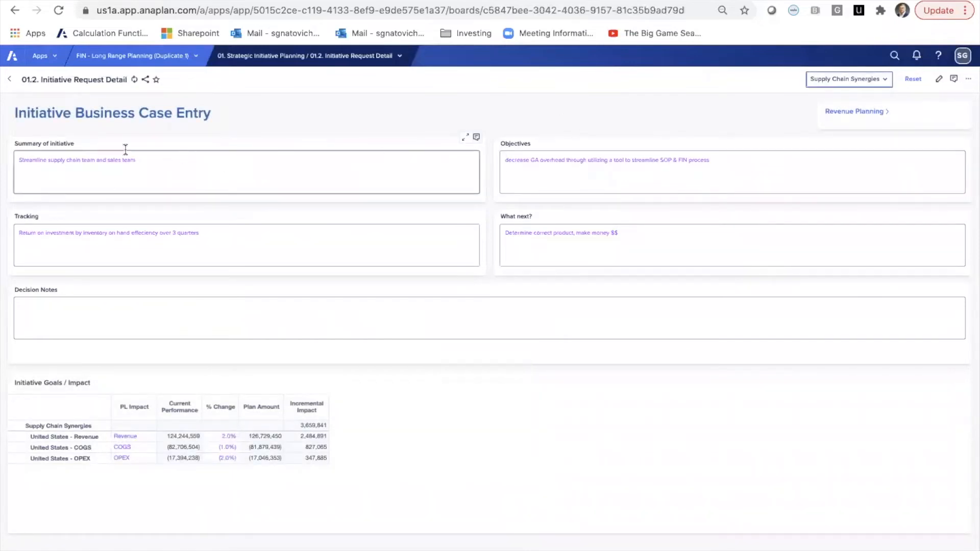
{"action": "mouse_move", "coordinate": [202, 167]}
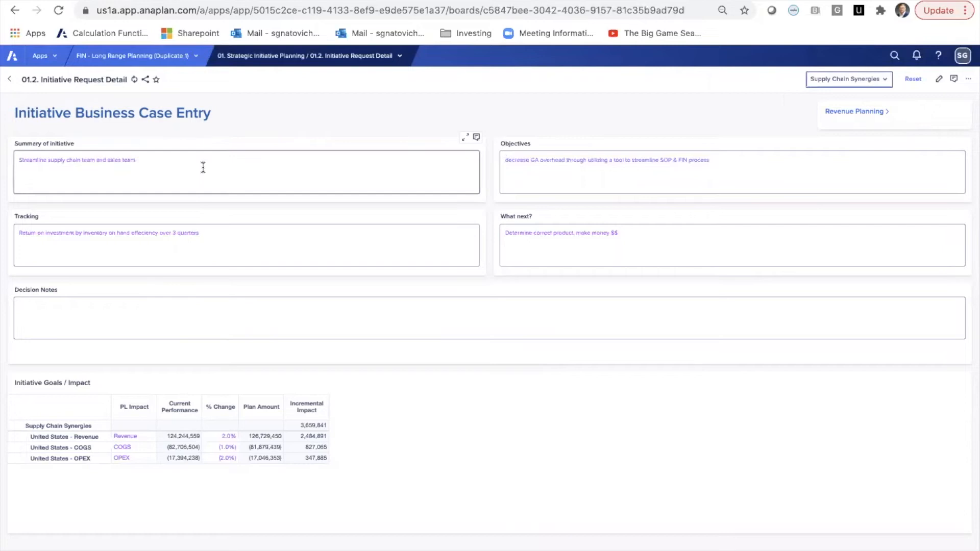
{"action": "mouse_move", "coordinate": [752, 154]}
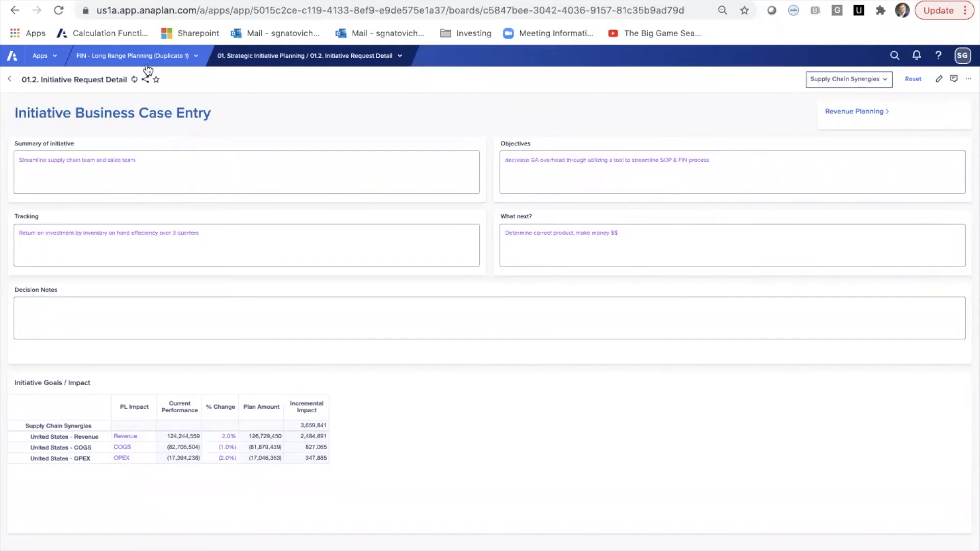
{"action": "mouse_move", "coordinate": [87, 436]}
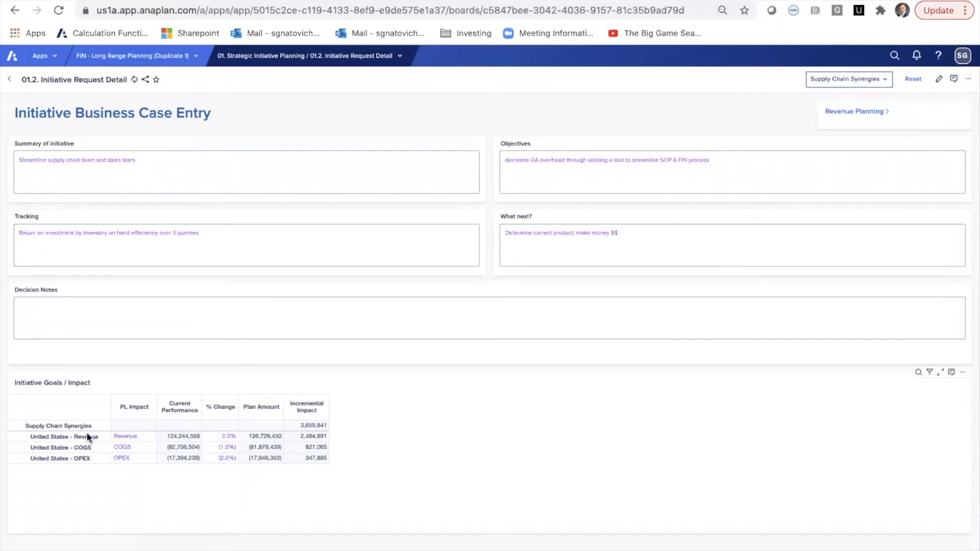
{"action": "mouse_move", "coordinate": [62, 430]}
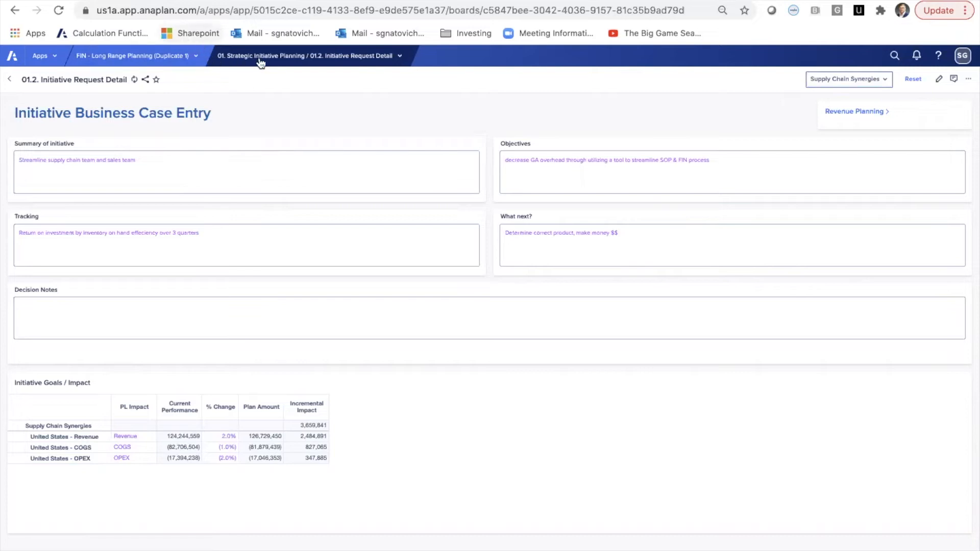
{"action": "left_click", "coordinate": [306, 55]}
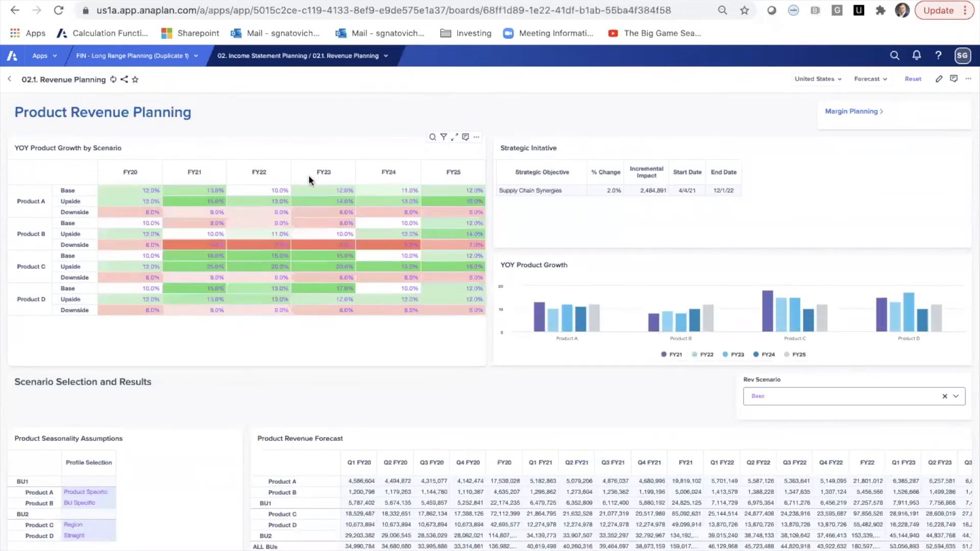
{"action": "mouse_move", "coordinate": [360, 94]}
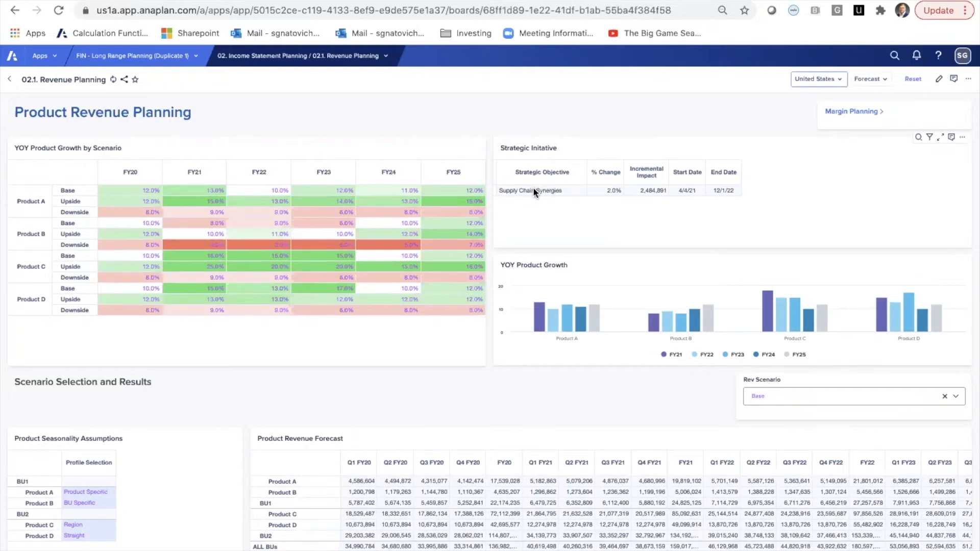
{"action": "left_click", "coordinate": [531, 190]}
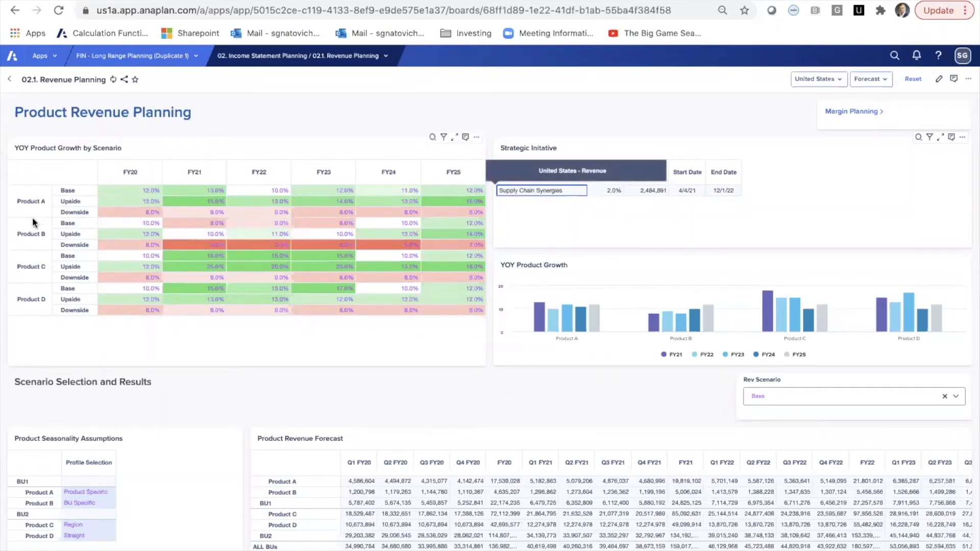
{"action": "mouse_move", "coordinate": [70, 192]}
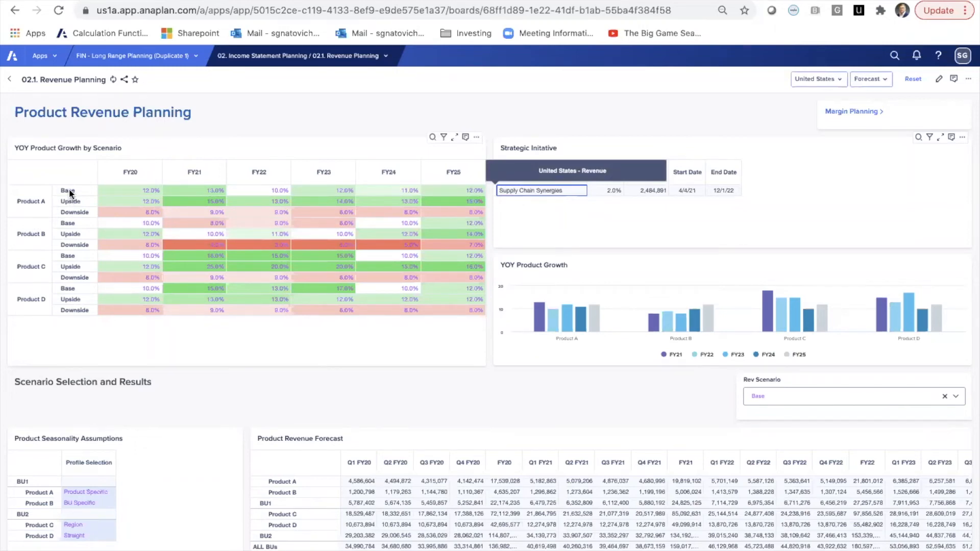
{"action": "mouse_move", "coordinate": [286, 227]}
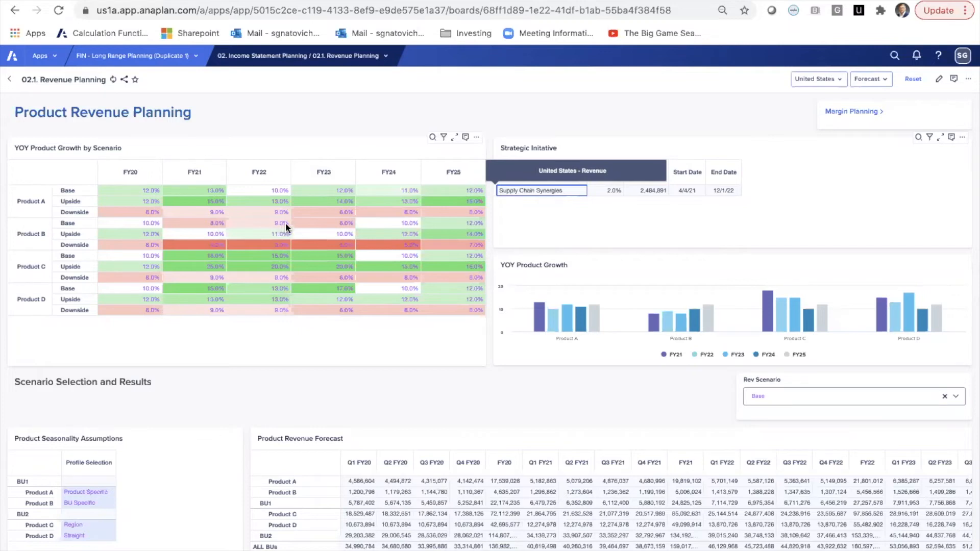
{"action": "mouse_move", "coordinate": [315, 191]}
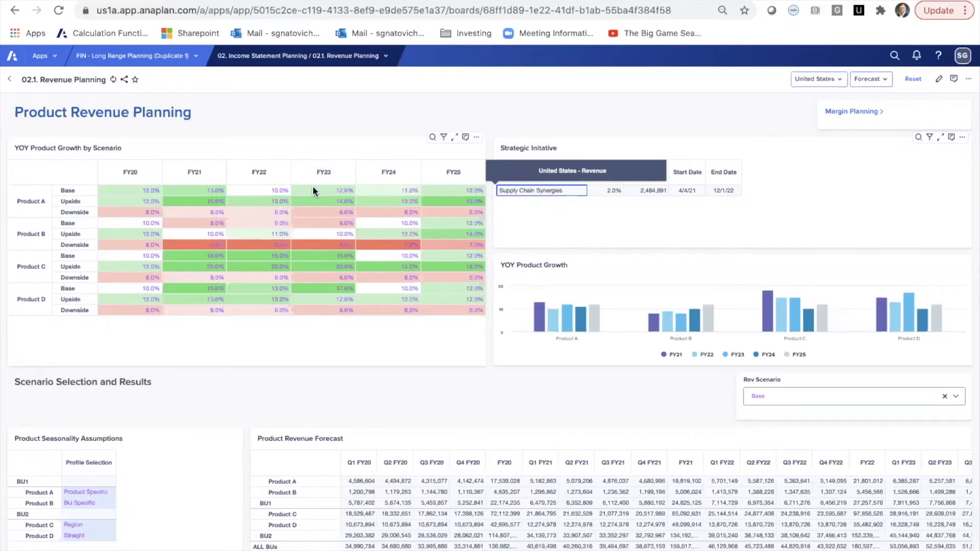
{"action": "mouse_move", "coordinate": [209, 240]}
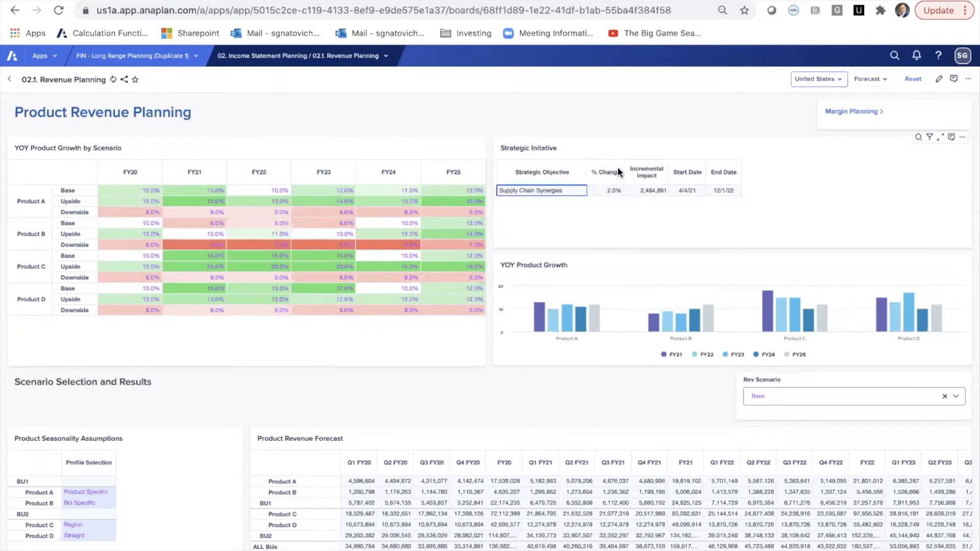
{"action": "mouse_move", "coordinate": [746, 234]}
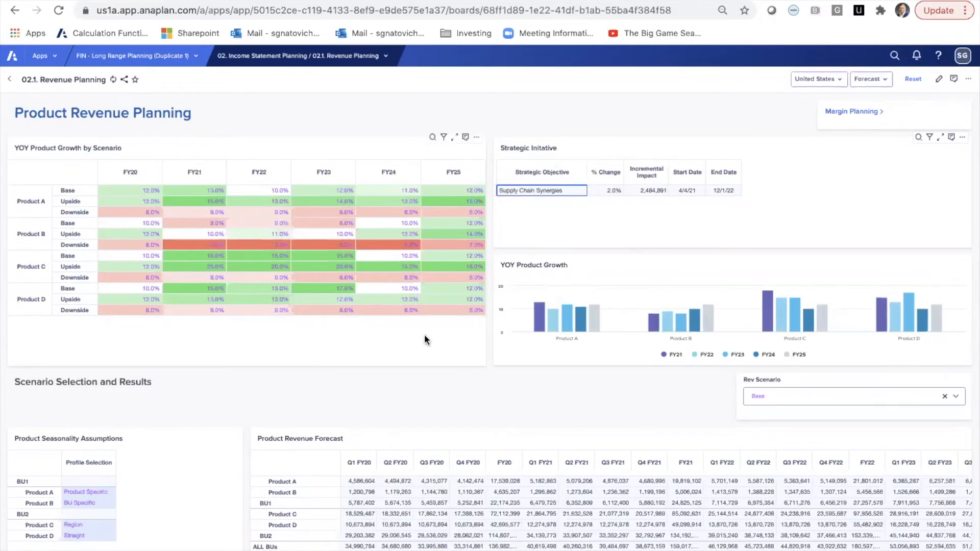
{"action": "mouse_move", "coordinate": [682, 306]}
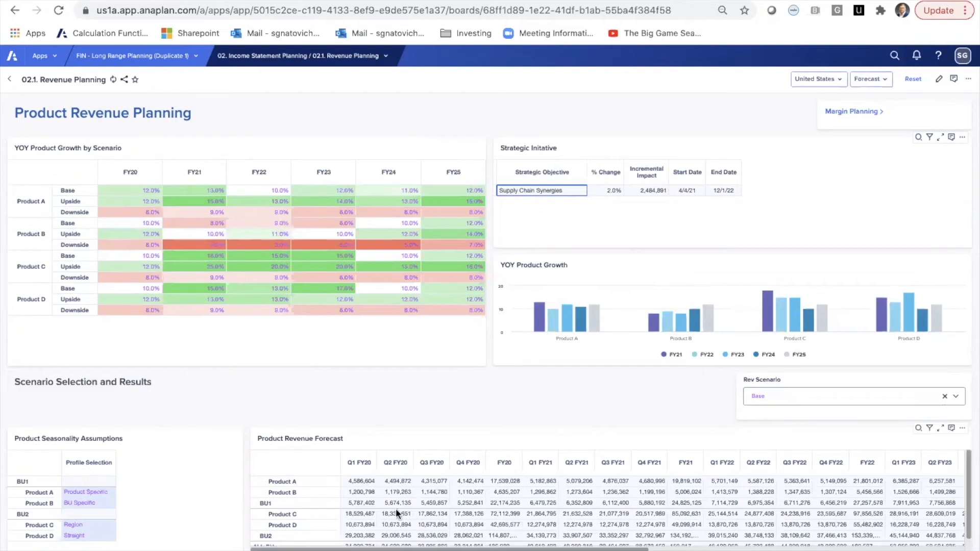
{"action": "mouse_move", "coordinate": [332, 473]}
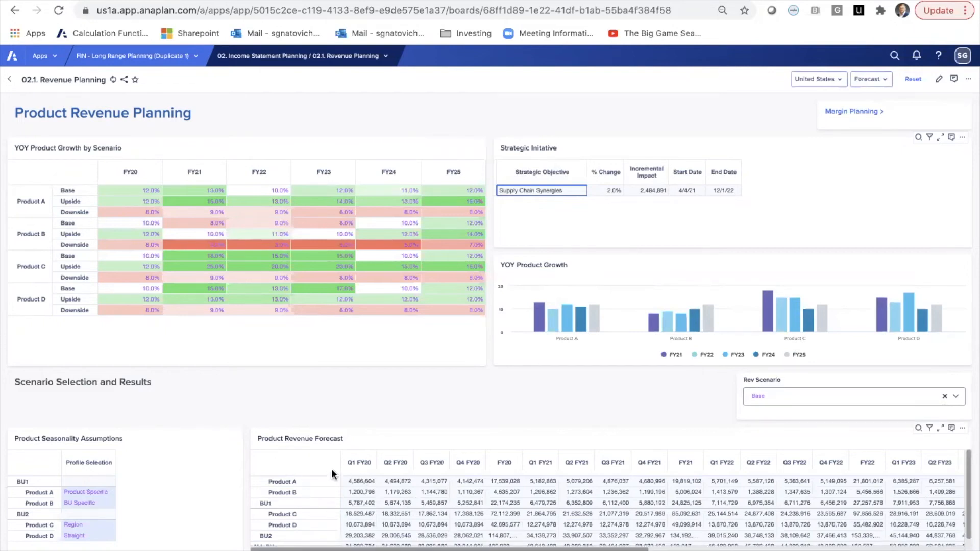
{"action": "mouse_move", "coordinate": [433, 487]}
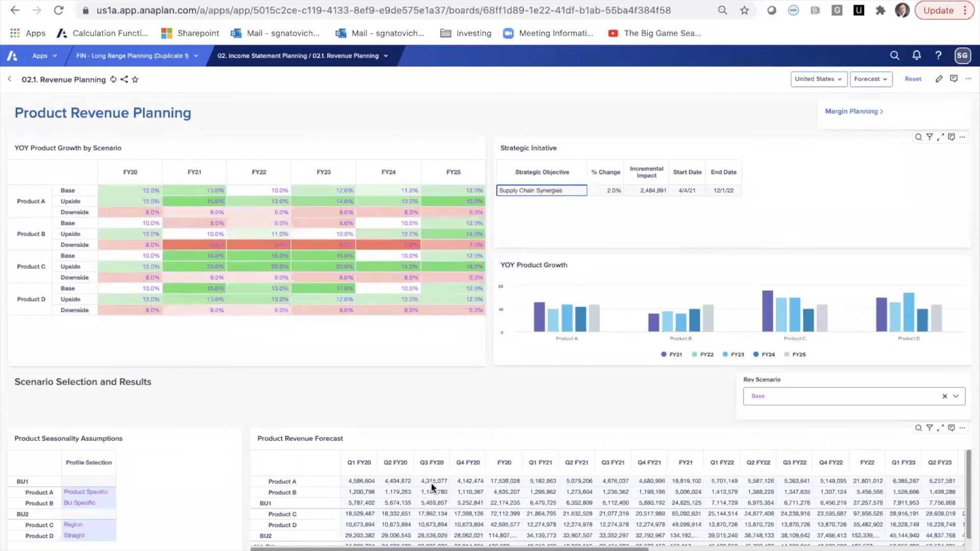
{"action": "mouse_move", "coordinate": [750, 512]}
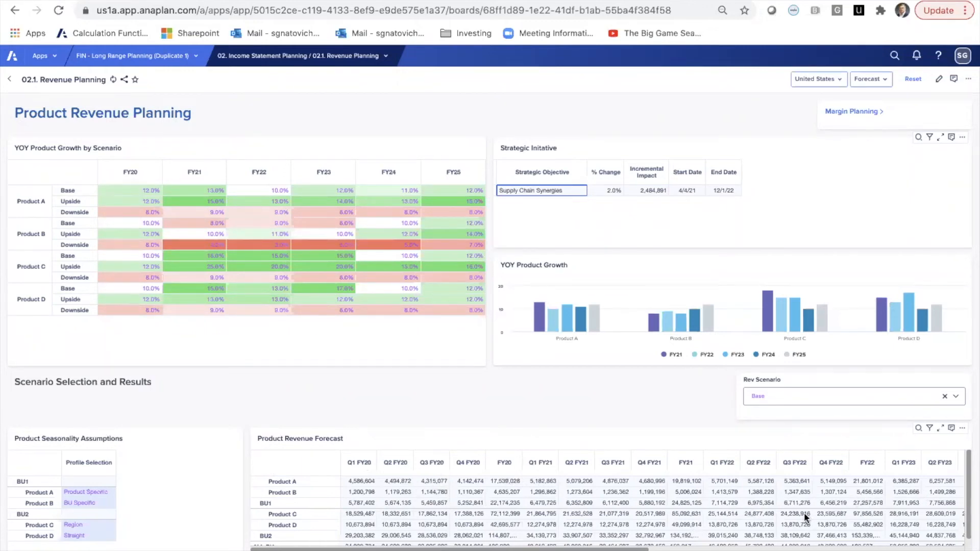
Go to 02.2 Margin Planning under 02. Income Statement Planning
{"action": "left_click", "coordinate": [297, 56]}
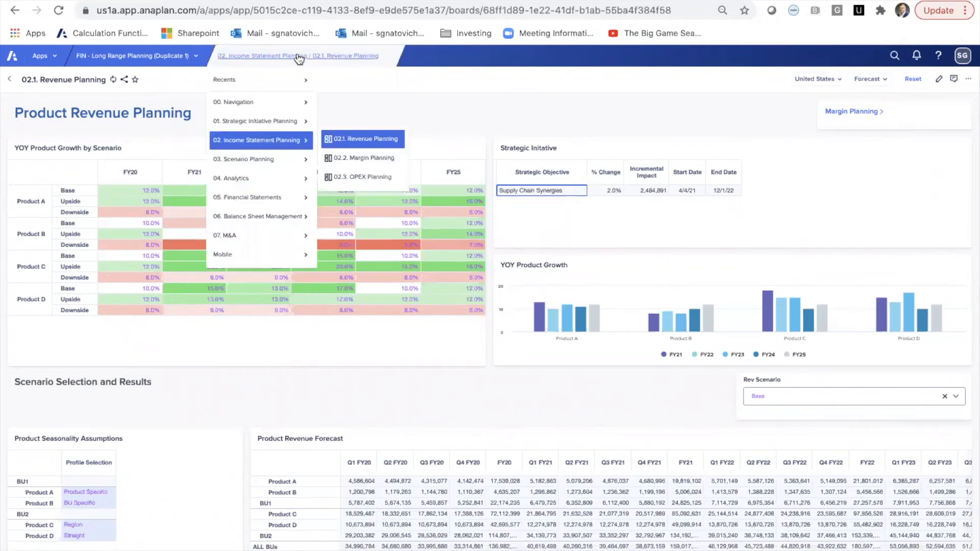
{"action": "left_click", "coordinate": [362, 158]}
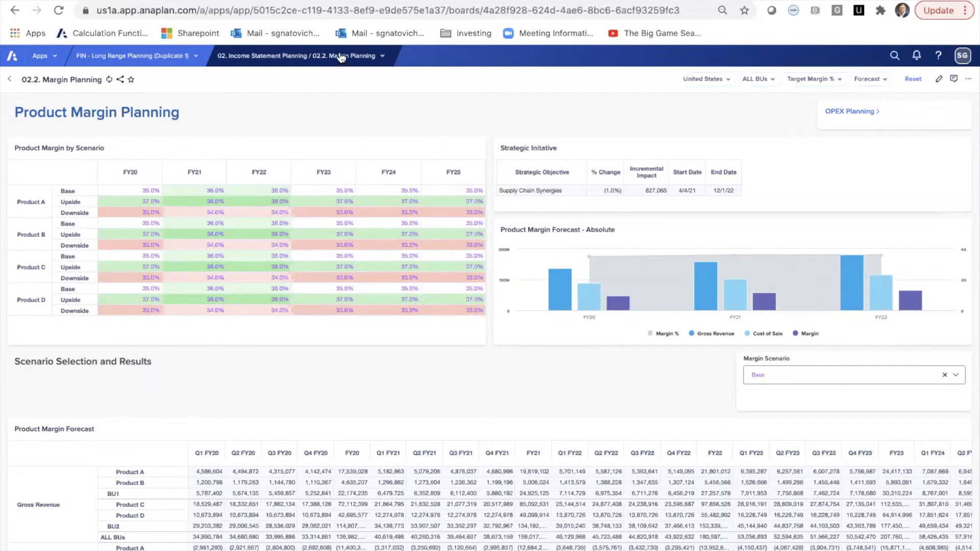
Go to OPEX Planning and filter the business unit from ALL BUs to BU1
{"action": "left_click", "coordinate": [850, 111]}
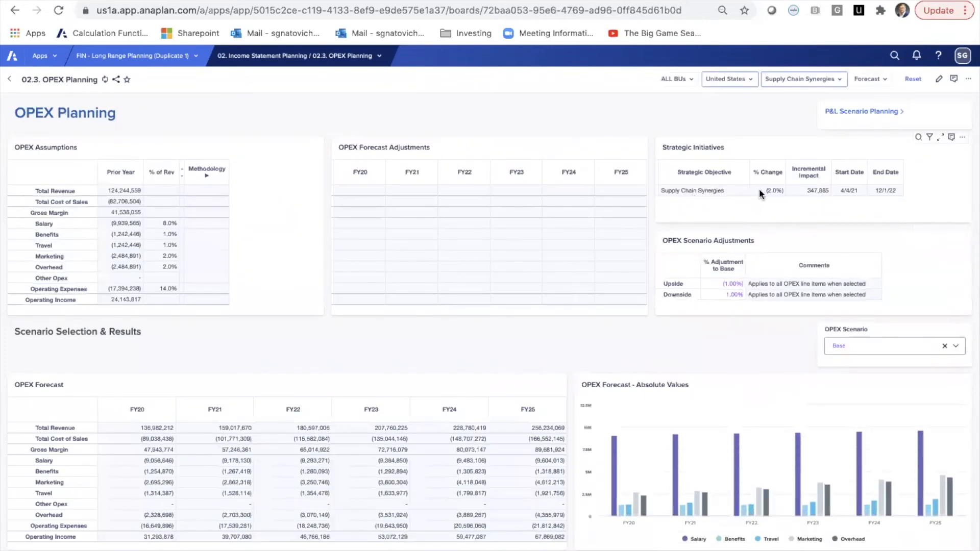
{"action": "mouse_move", "coordinate": [390, 211]}
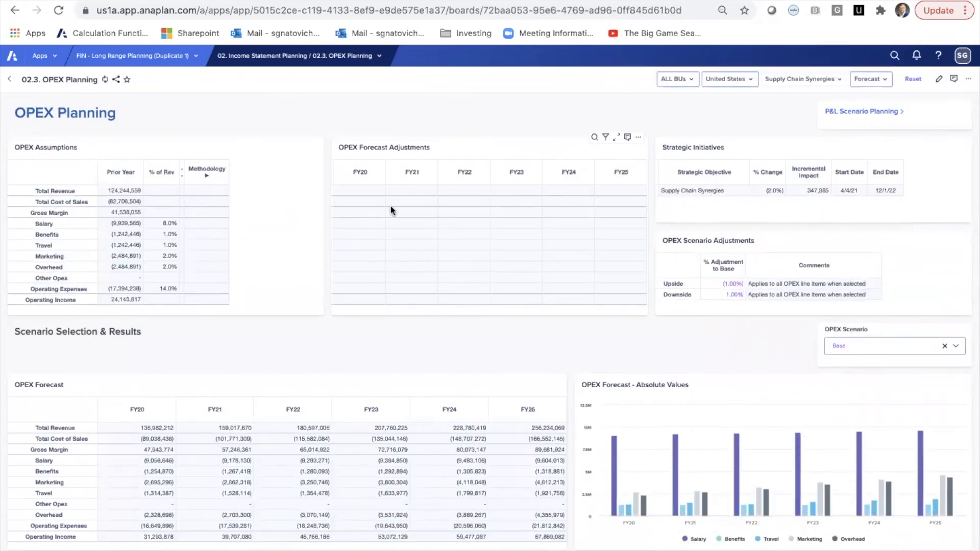
{"action": "left_click", "coordinate": [802, 79]}
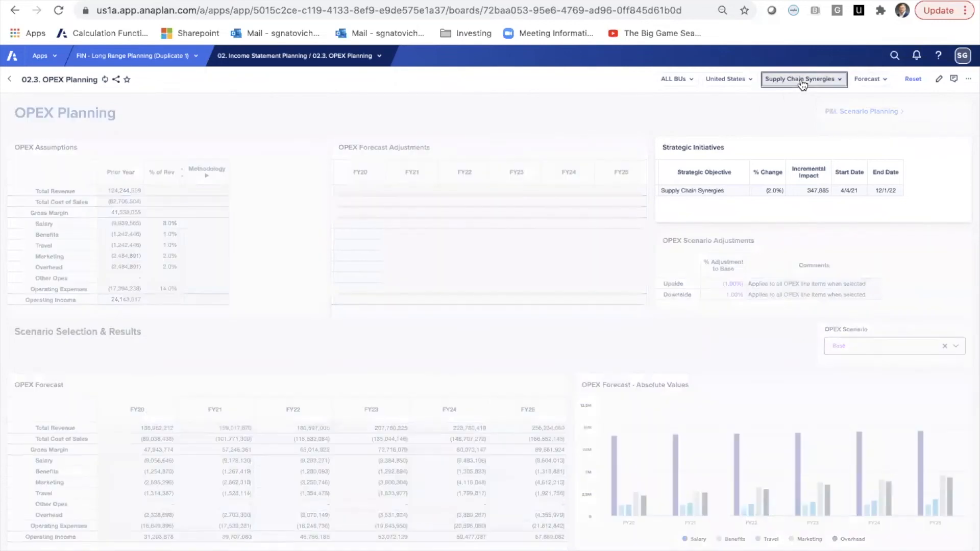
{"action": "left_click", "coordinate": [674, 79]}
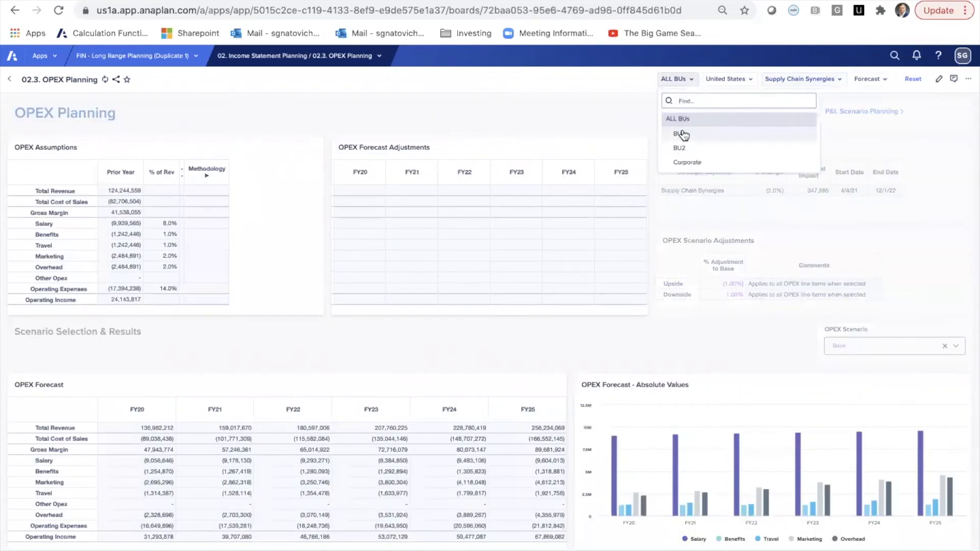
{"action": "left_click", "coordinate": [677, 79]}
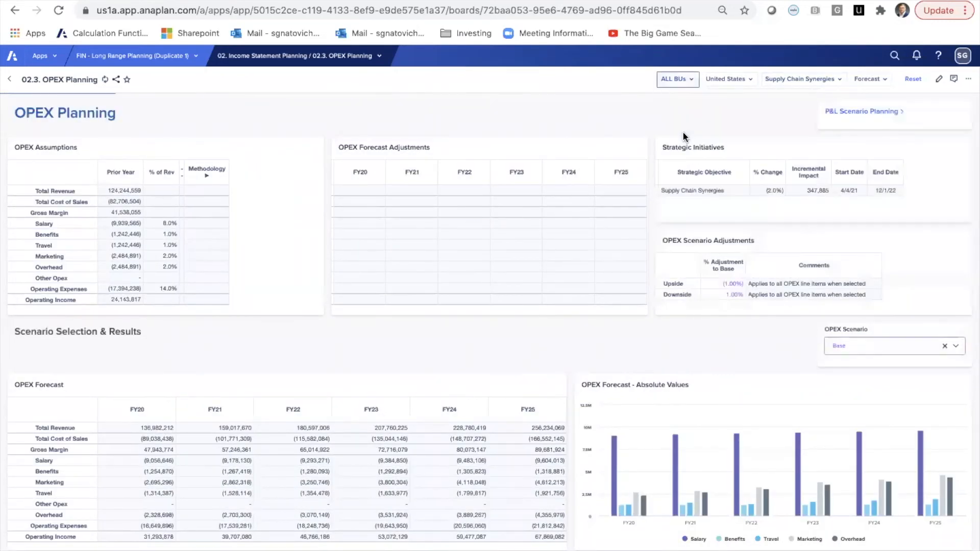
{"action": "left_click", "coordinate": [677, 78]}
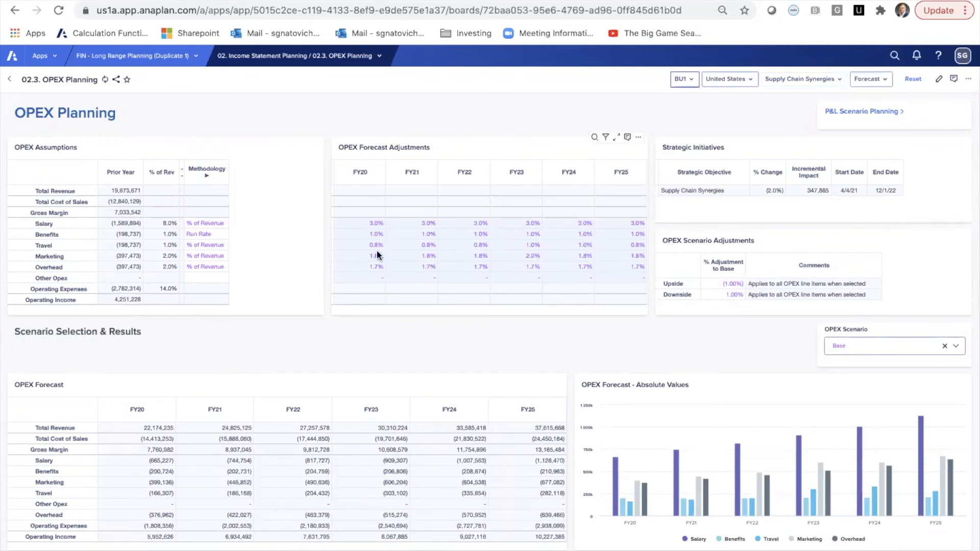
{"action": "mouse_move", "coordinate": [78, 246]}
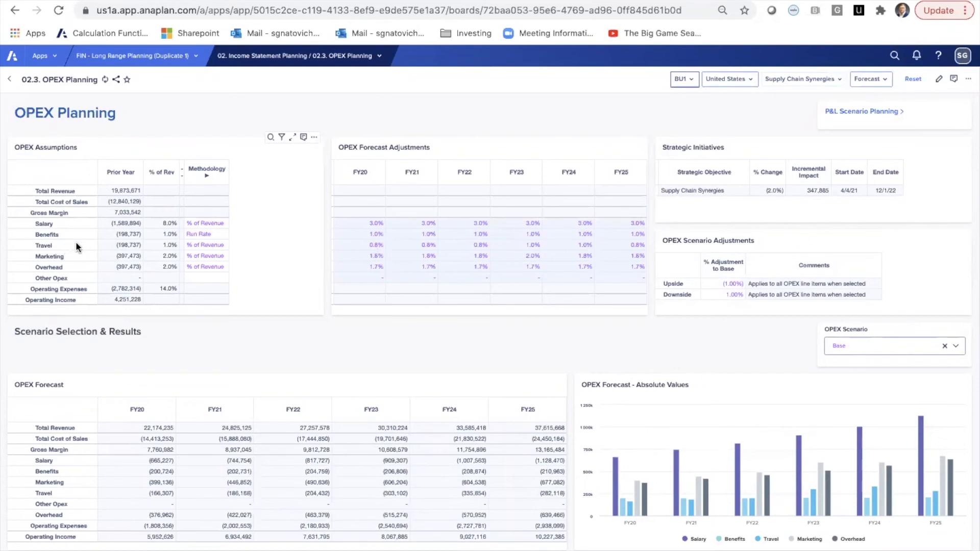
{"action": "mouse_move", "coordinate": [477, 225]}
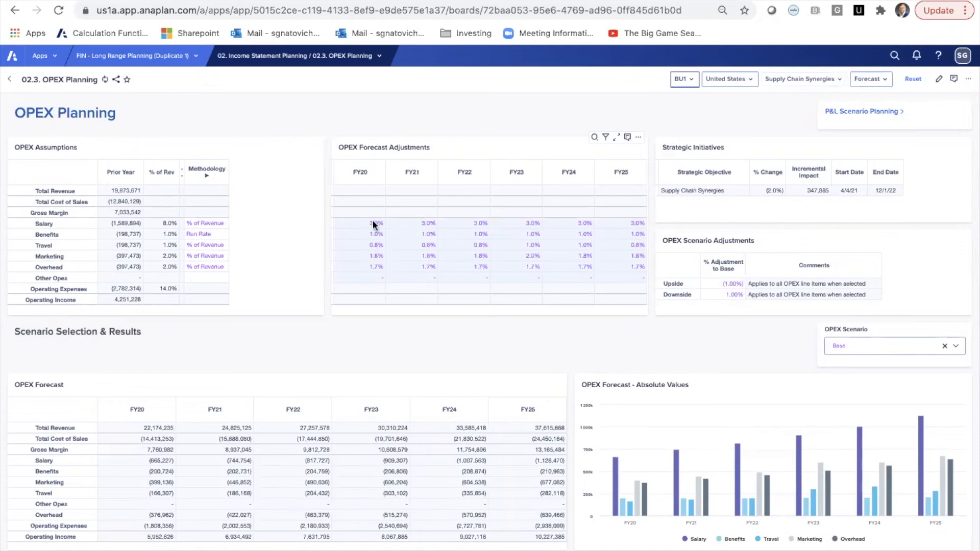
{"action": "mouse_move", "coordinate": [455, 226]}
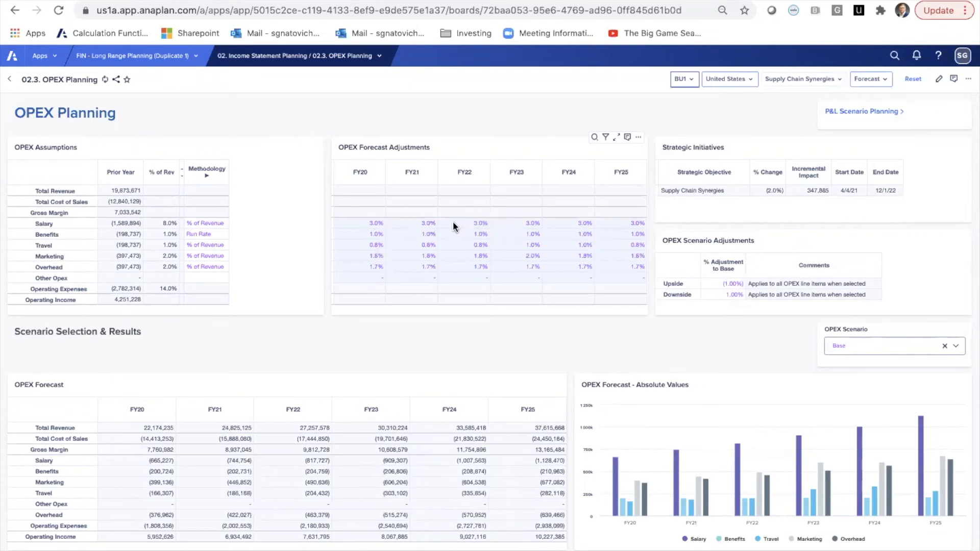
Enter 5% in the FY22 Salary cell of OPEX Forecast Adjustments
{"action": "left_click", "coordinate": [465, 224]}
{"action": "type", "text": "5"}
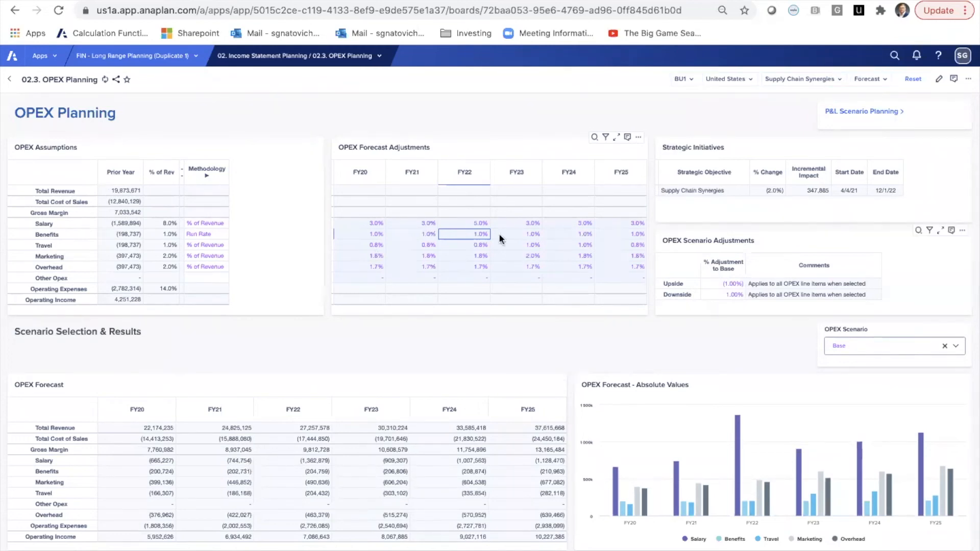
{"action": "mouse_move", "coordinate": [347, 73]}
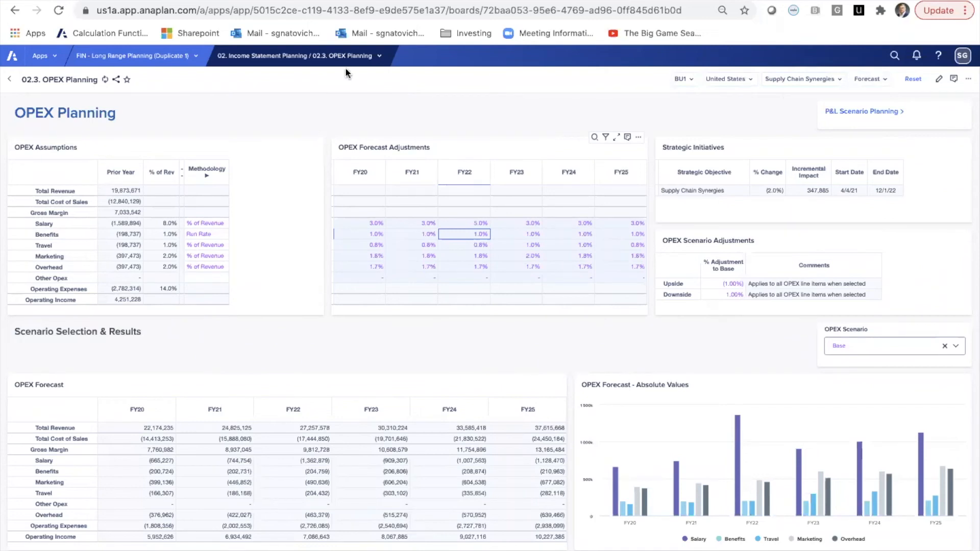
{"action": "mouse_move", "coordinate": [342, 70]}
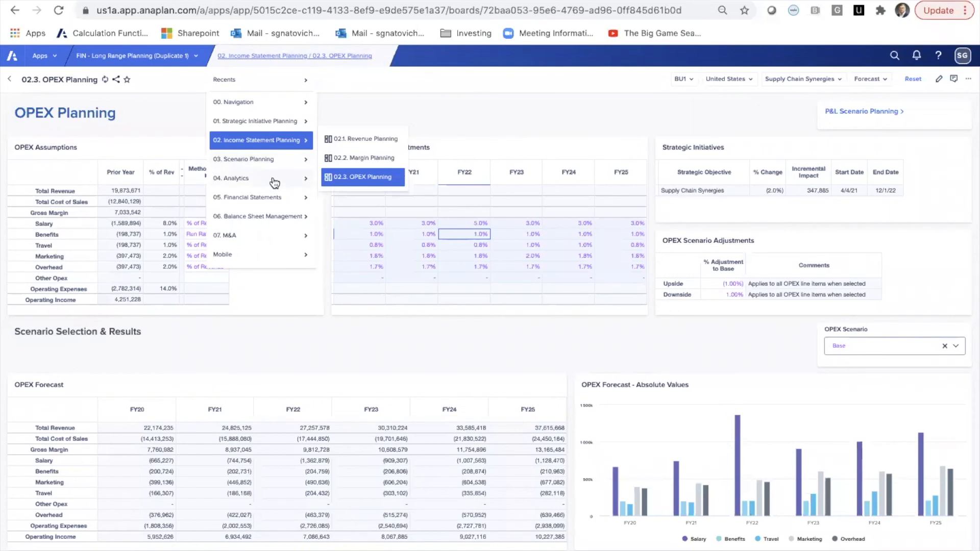
{"action": "mouse_move", "coordinate": [250, 197]}
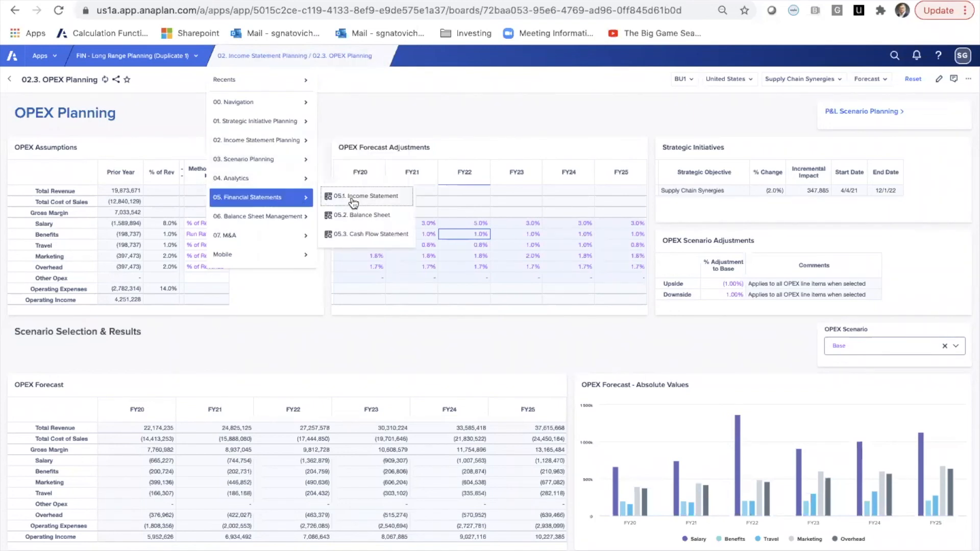
Go to 05.1 Income Statement under 05. Financial Statements
{"action": "left_click", "coordinate": [367, 195]}
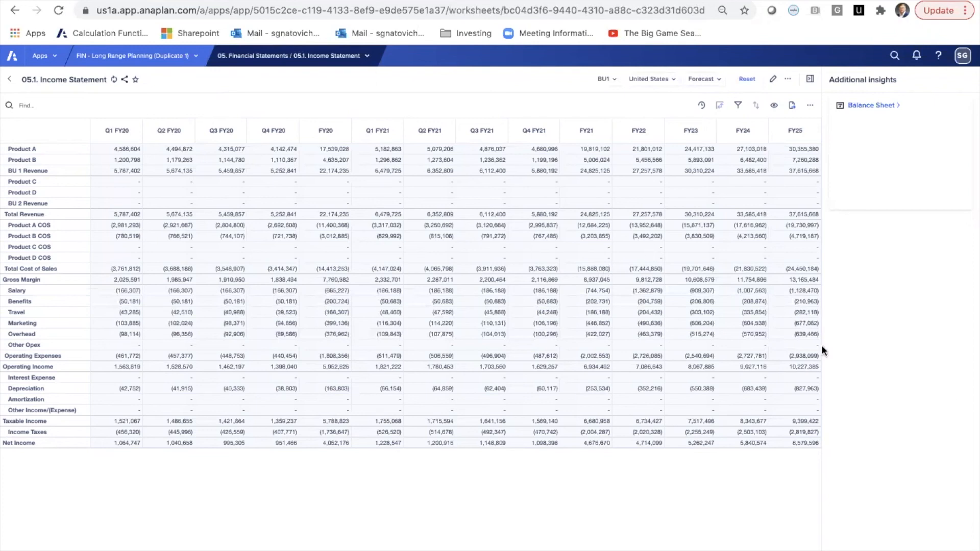
{"action": "mouse_move", "coordinate": [734, 337]}
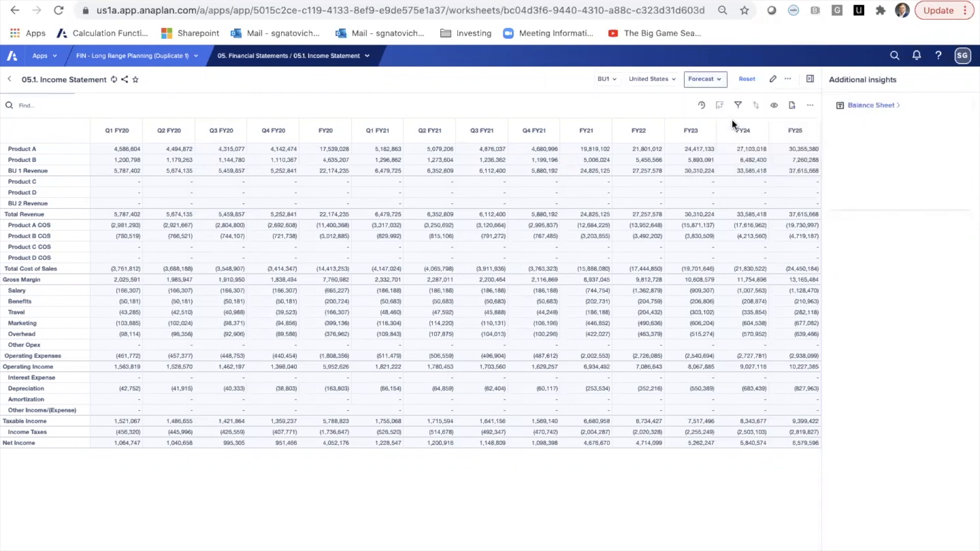
Switch the version from Forecast to Actual and the business unit to ALL BUs
{"action": "left_click", "coordinate": [704, 79]}
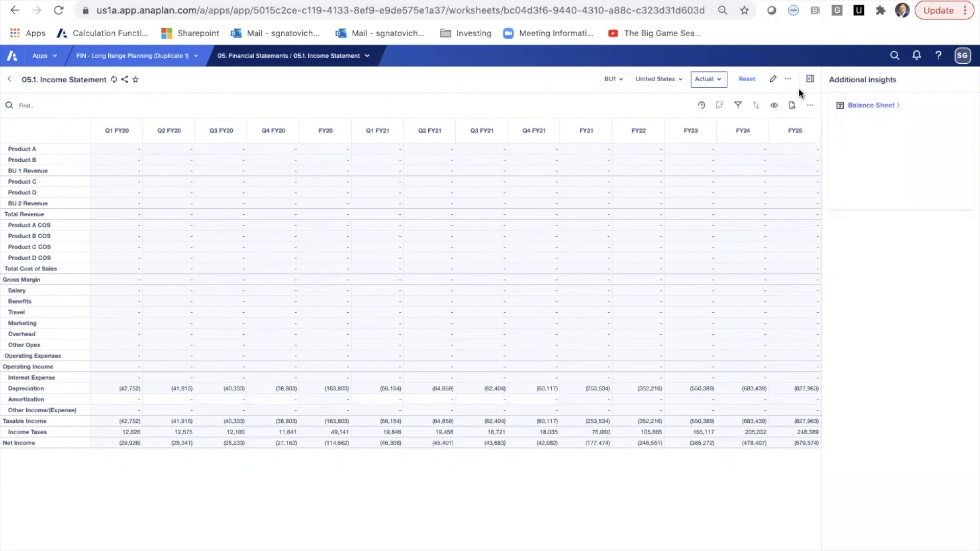
{"action": "left_click", "coordinate": [611, 79]}
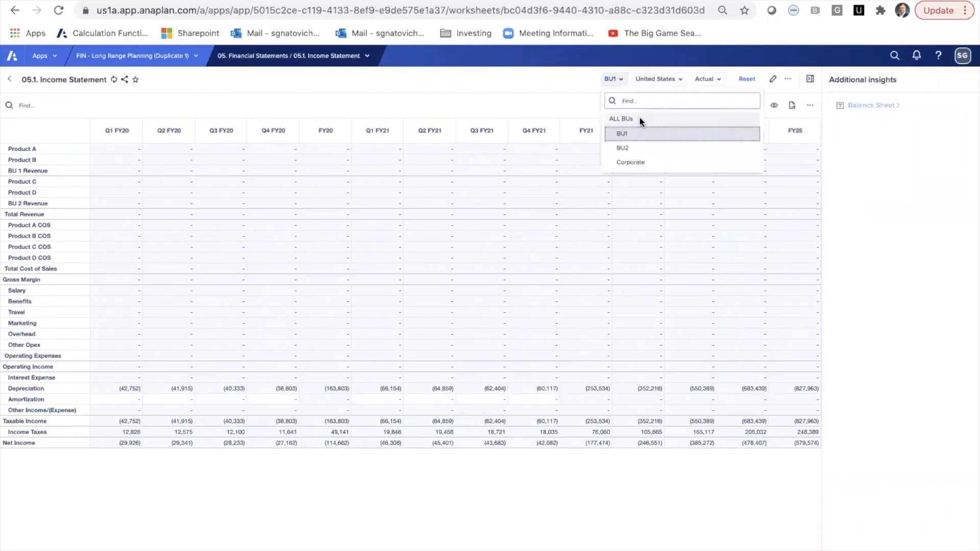
{"action": "left_click", "coordinate": [621, 119]}
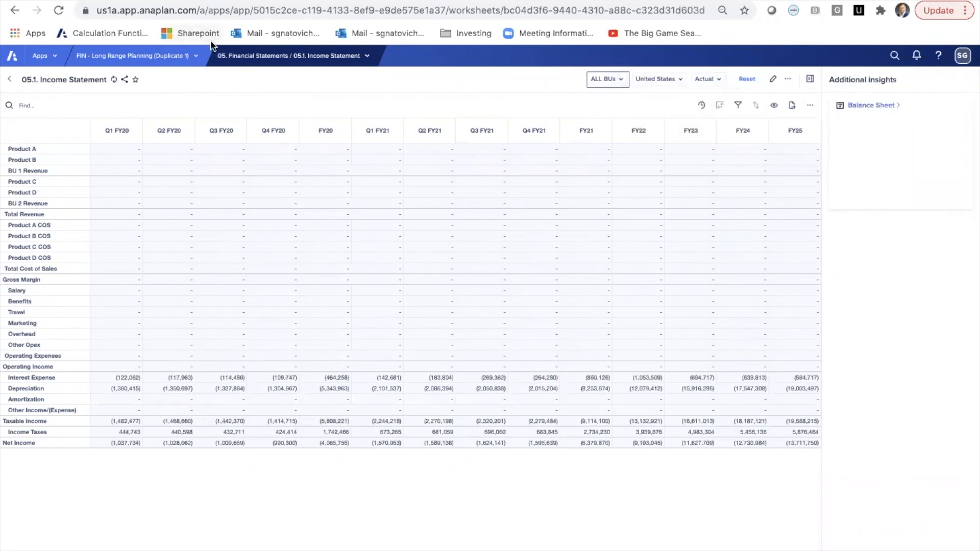
{"action": "mouse_move", "coordinate": [197, 33]}
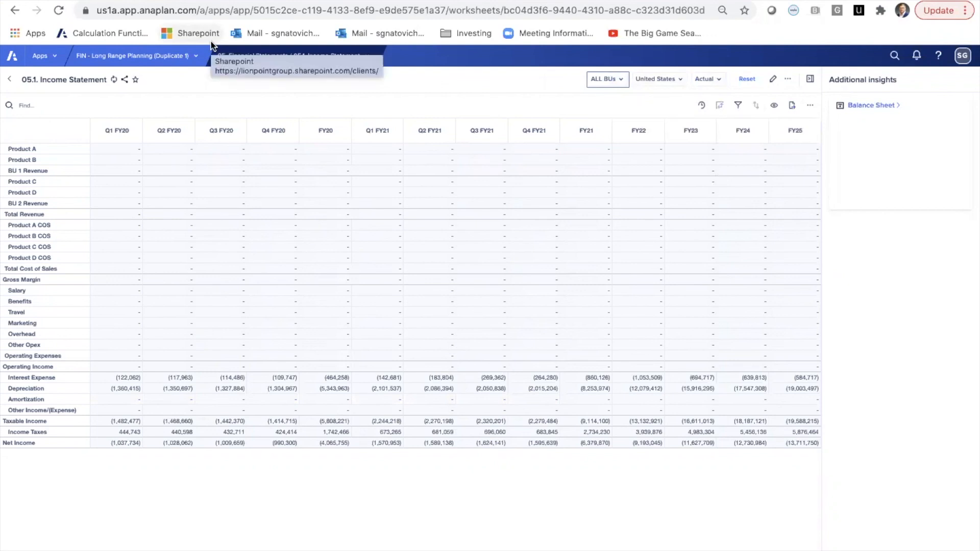